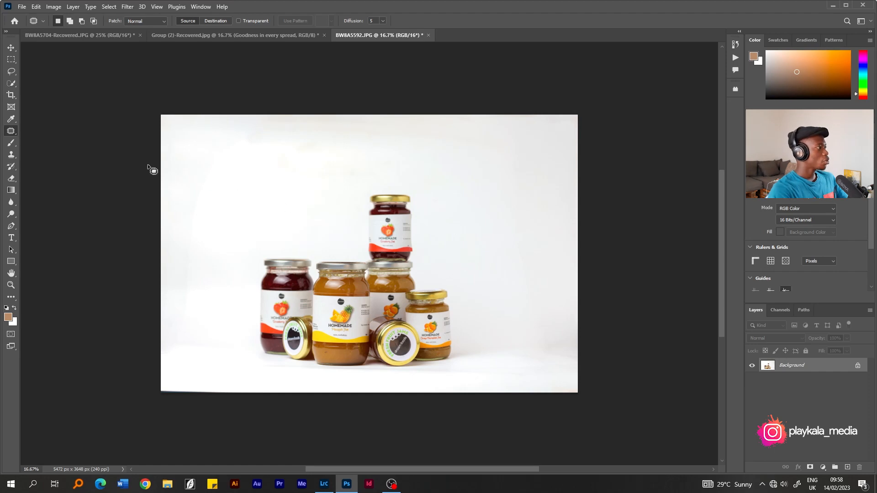
Step: Switch to the Mixer Brush and choose Clean Brush so it carries no paint
click(11, 142)
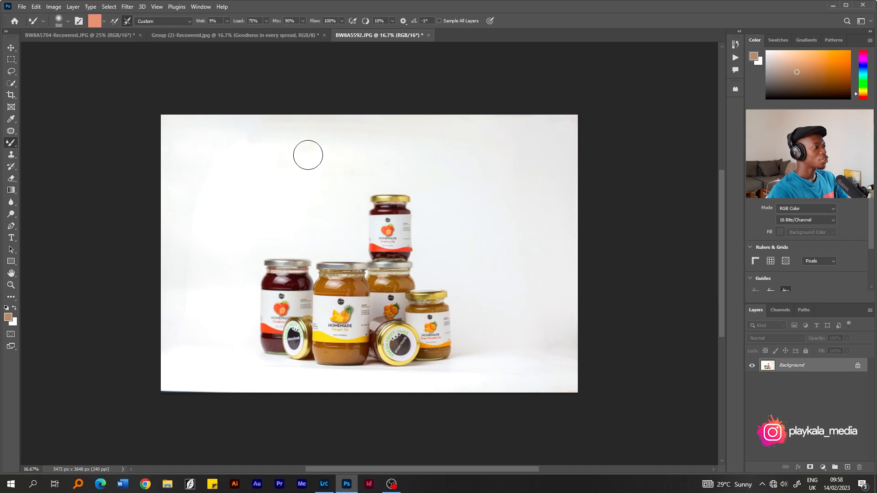
mouse_move(407, 139)
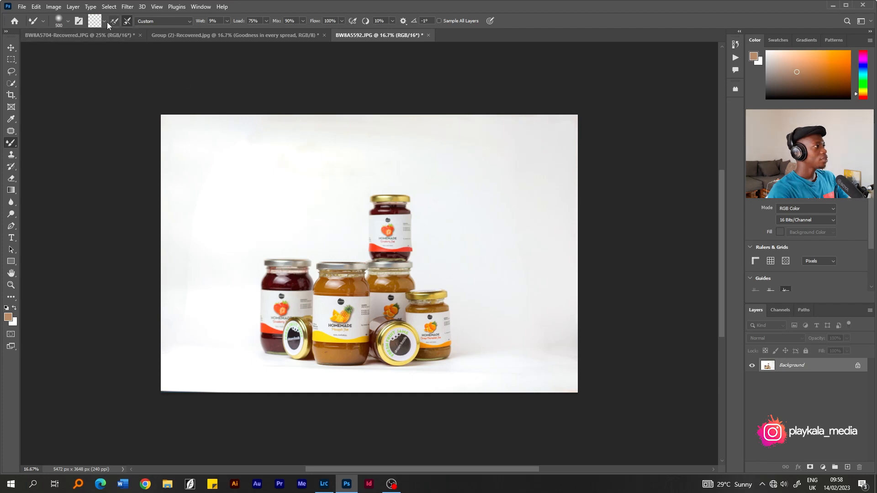
click(95, 21)
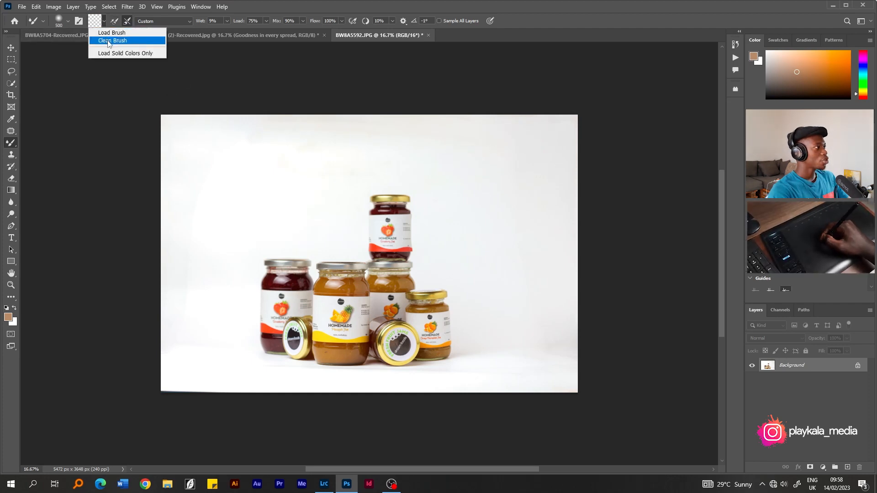
click(112, 40)
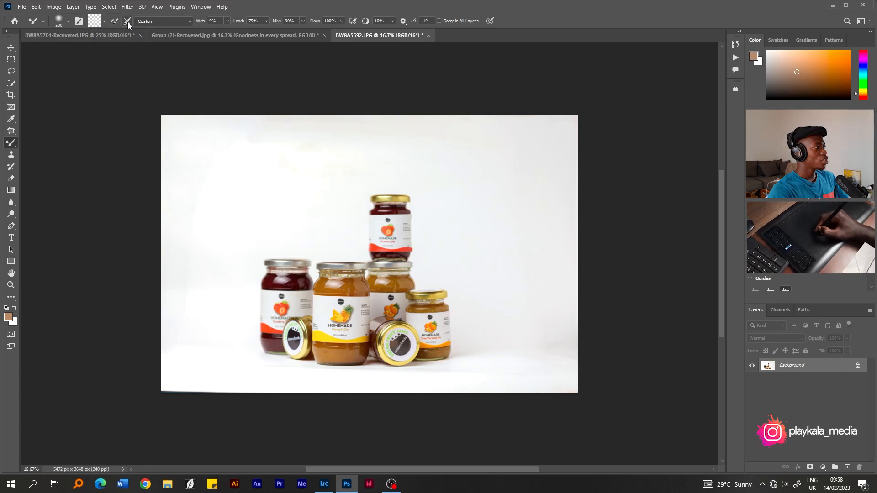
mouse_move(127, 21)
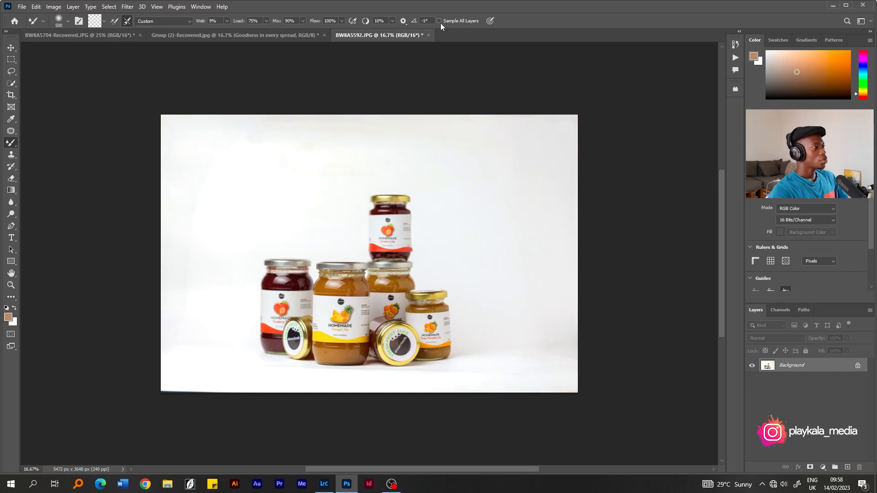
mouse_move(257, 162)
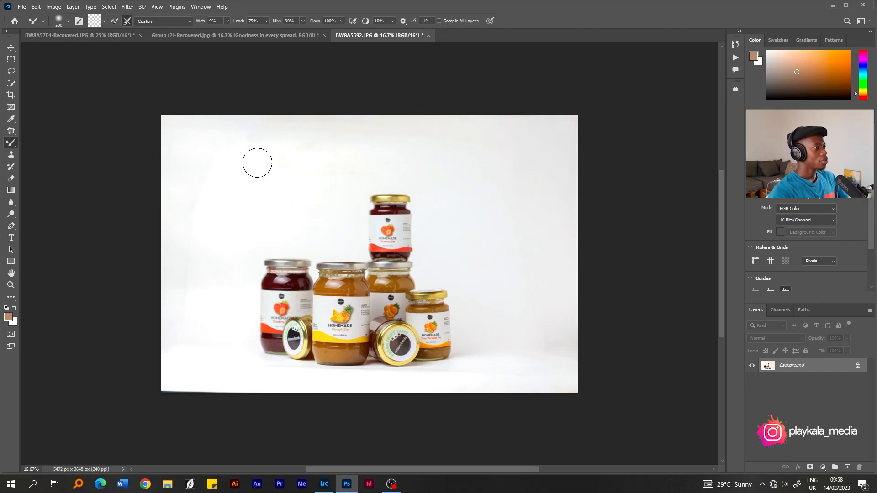
mouse_move(317, 122)
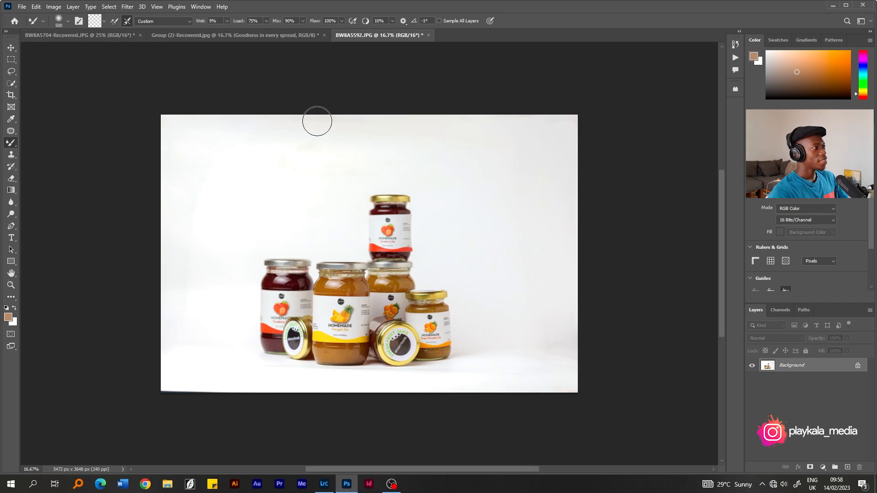
mouse_move(180, 133)
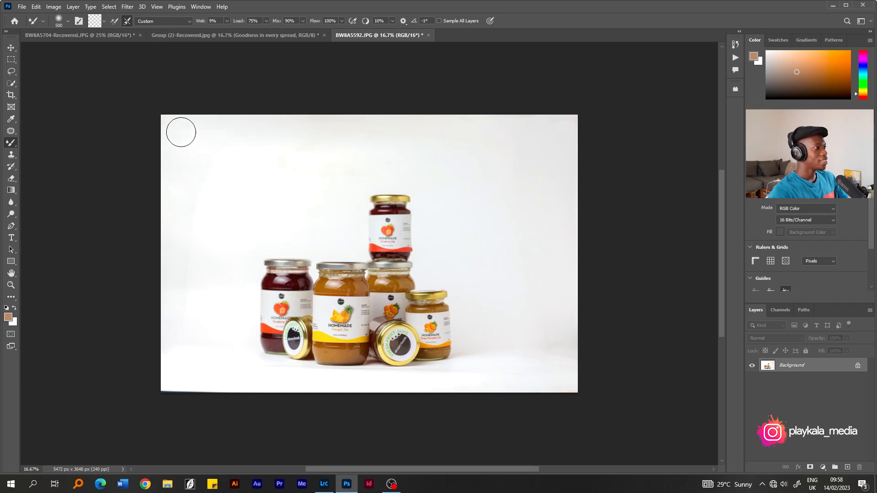
mouse_move(543, 130)
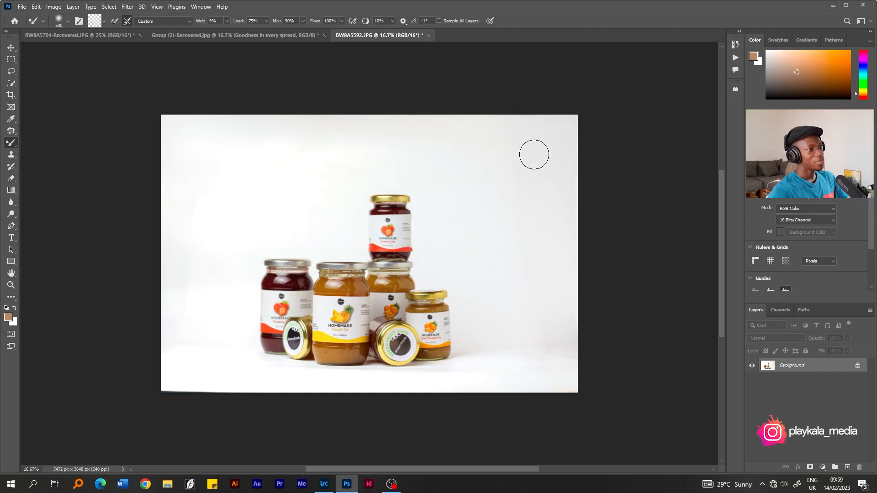
mouse_move(421, 127)
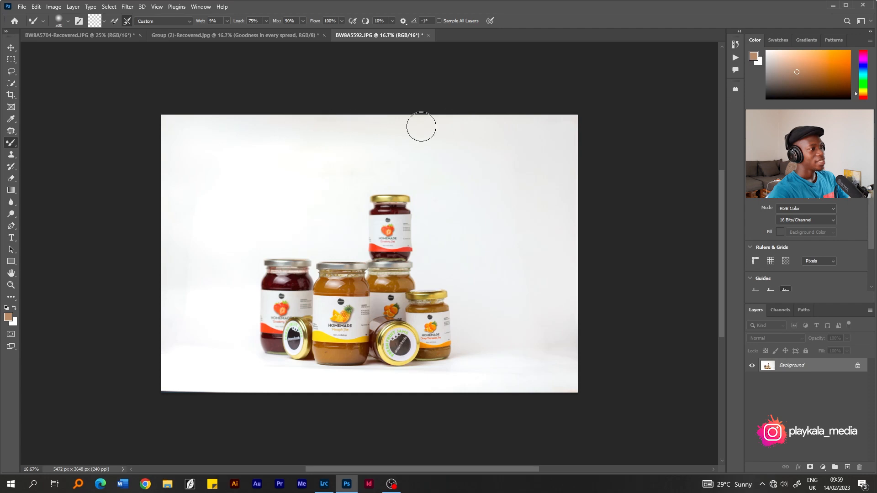
mouse_move(297, 118)
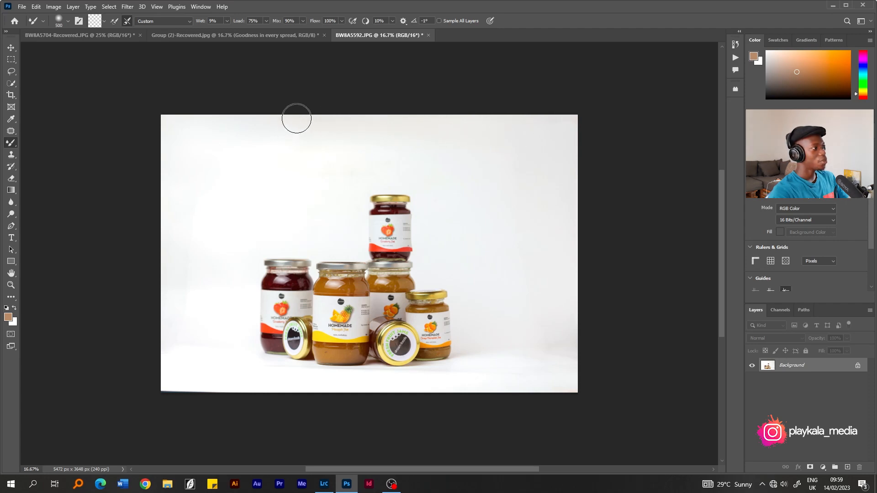
mouse_move(155, 248)
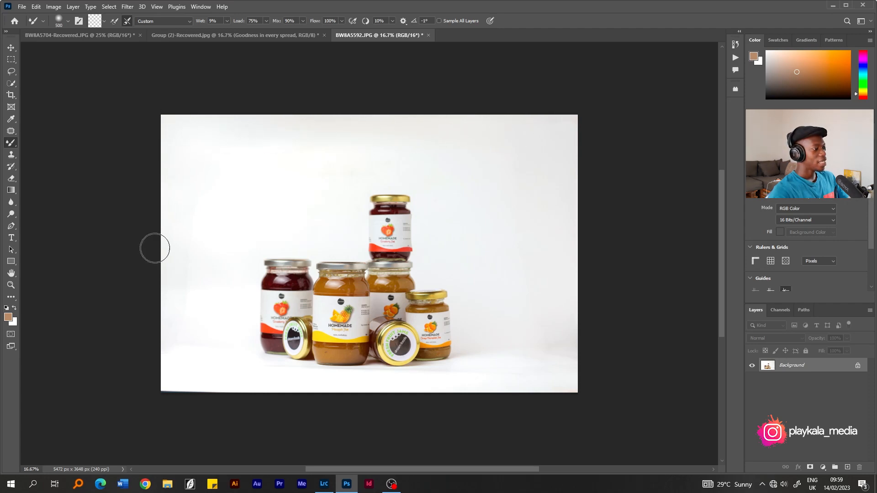
mouse_move(165, 381)
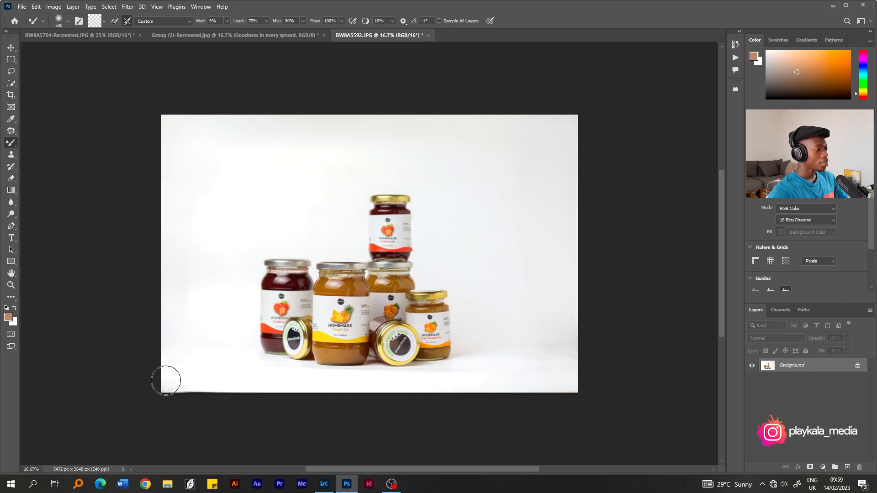
mouse_move(197, 389)
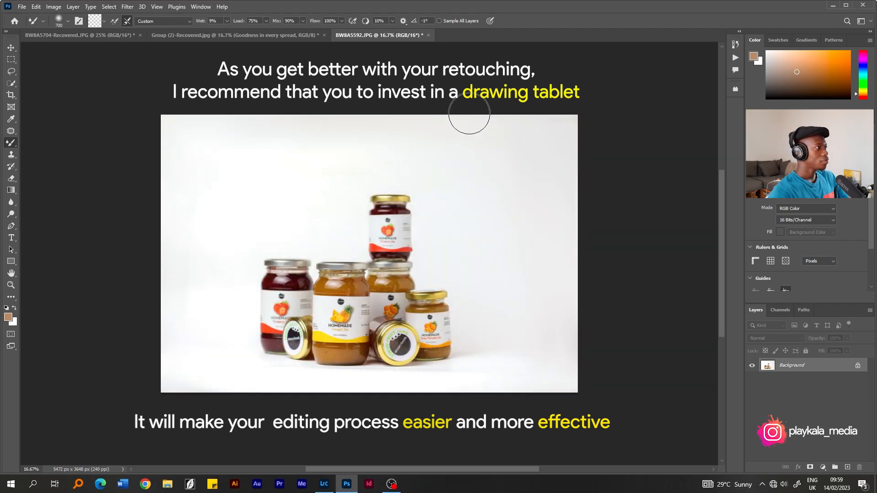
mouse_move(181, 192)
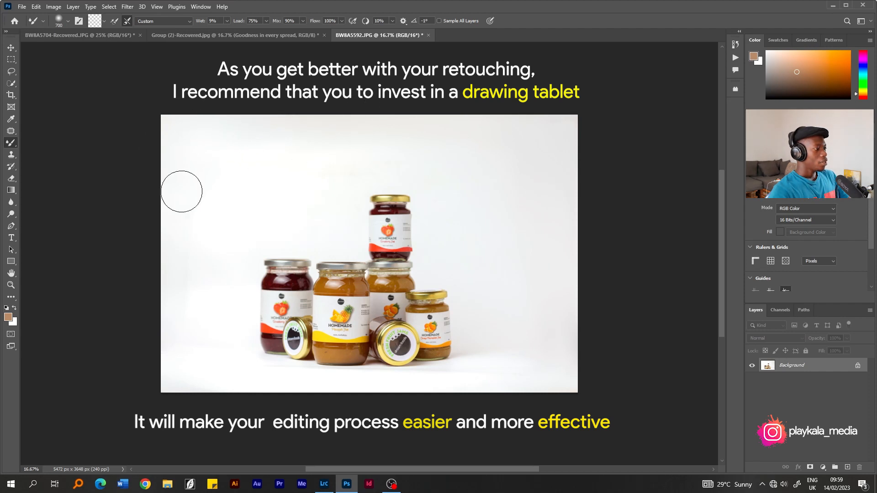
mouse_move(200, 334)
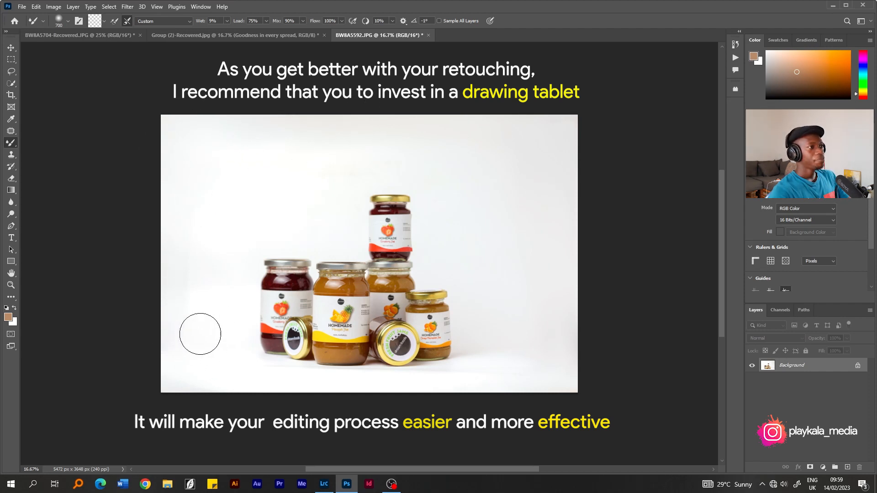
mouse_move(556, 325)
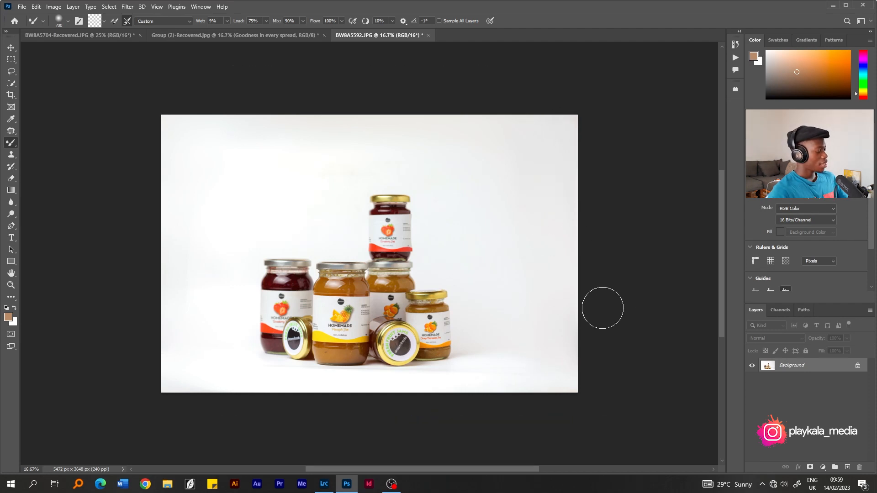
mouse_move(655, 342)
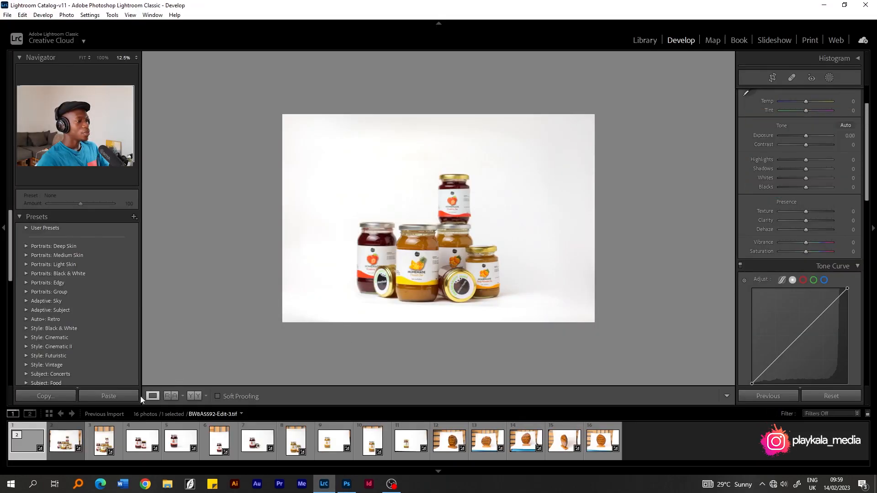
mouse_move(26, 441)
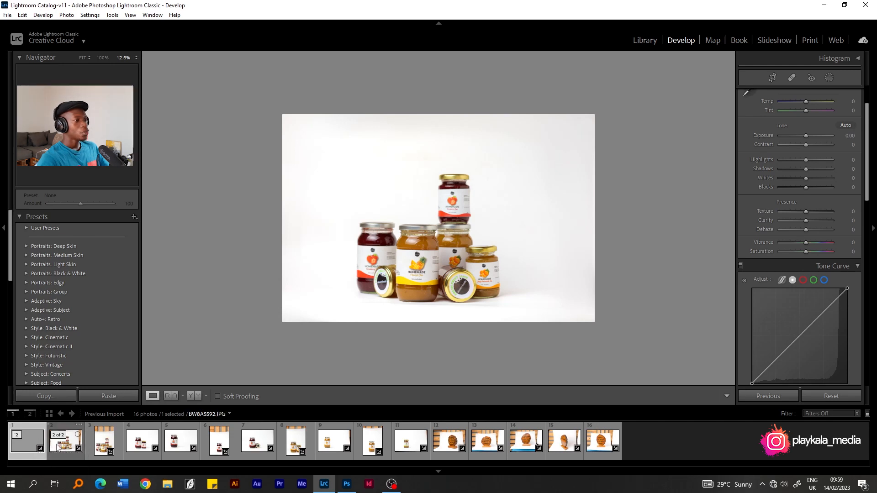
Step: Select the stacked BW8A5592-Edit-3.tif retouched copy in the filmstrip
click(64, 440)
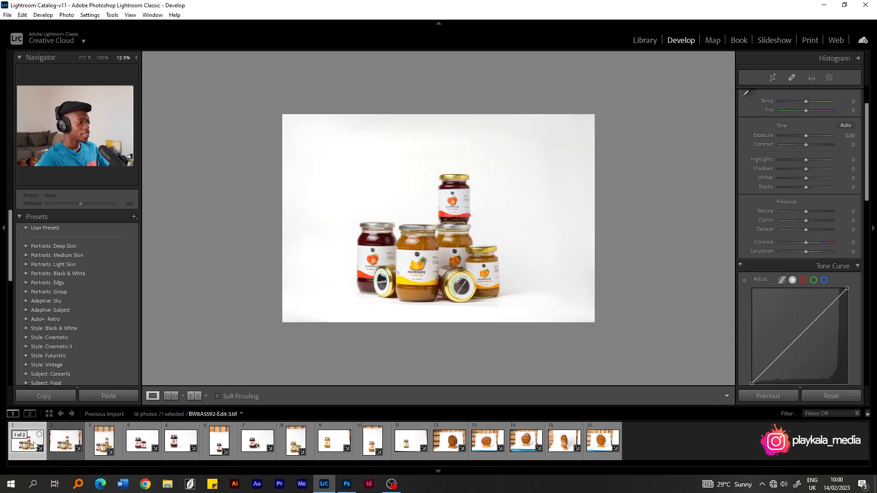
click(65, 440)
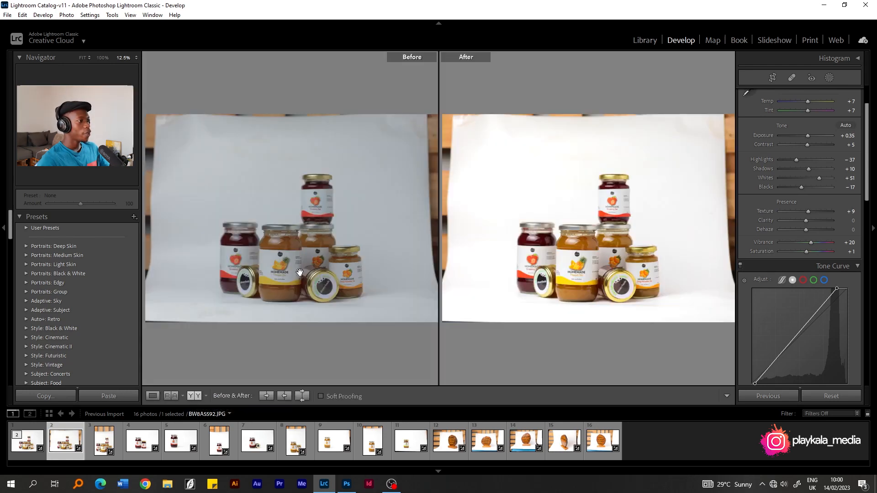
mouse_move(287, 169)
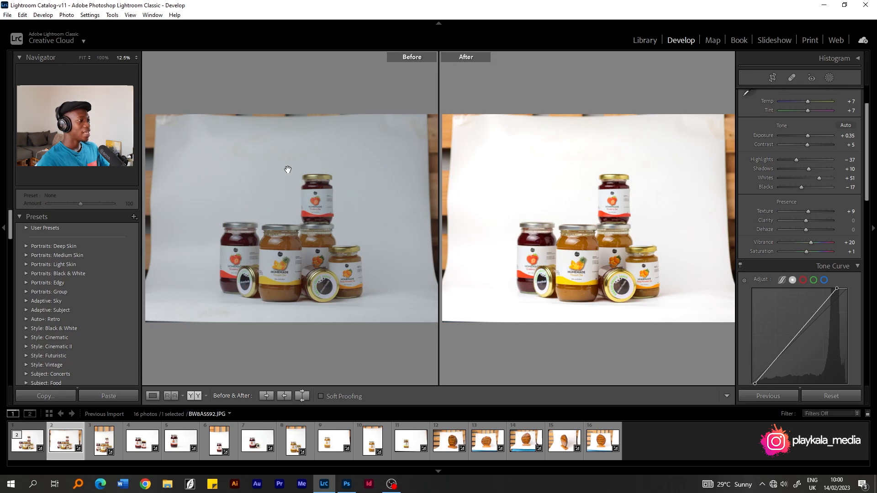
mouse_move(301, 312)
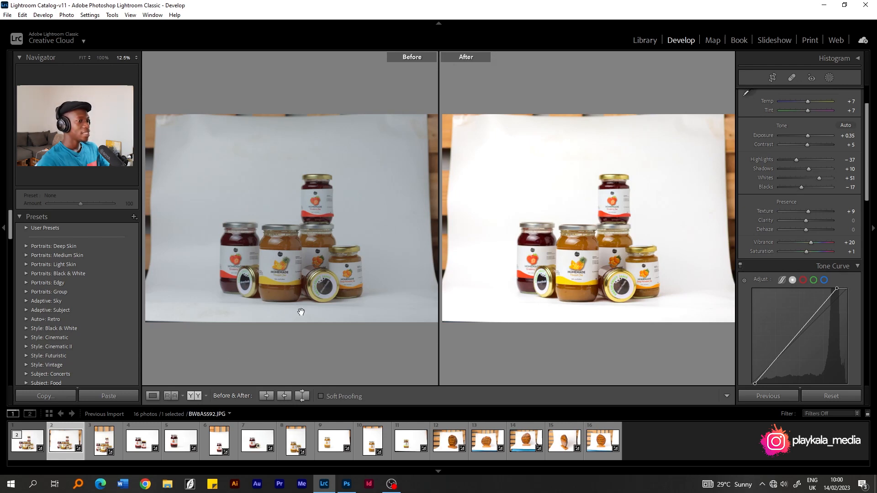
mouse_move(469, 222)
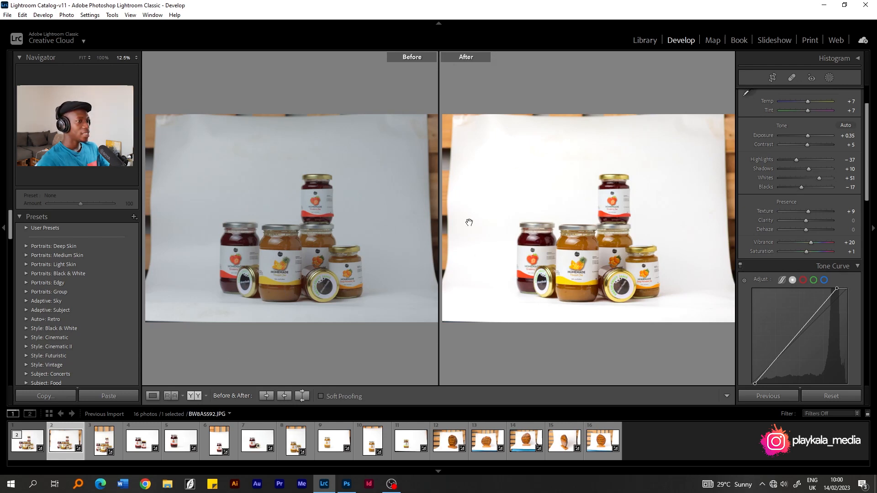
mouse_move(646, 183)
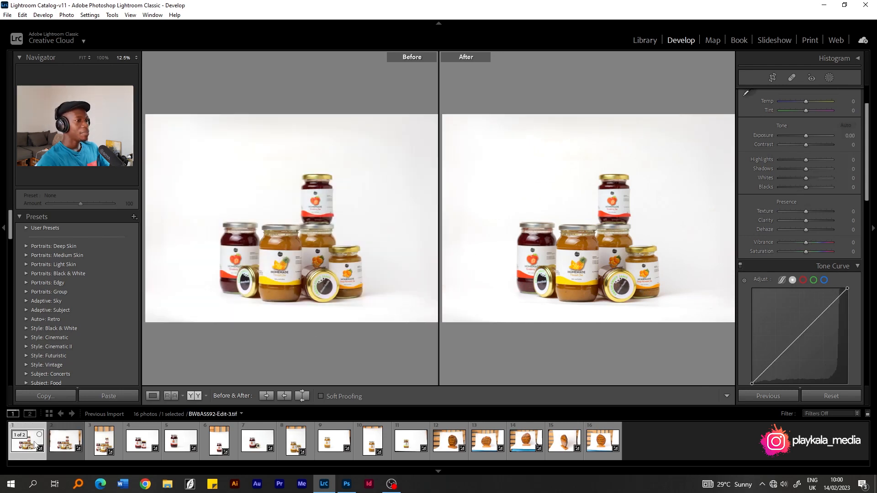
mouse_move(27, 441)
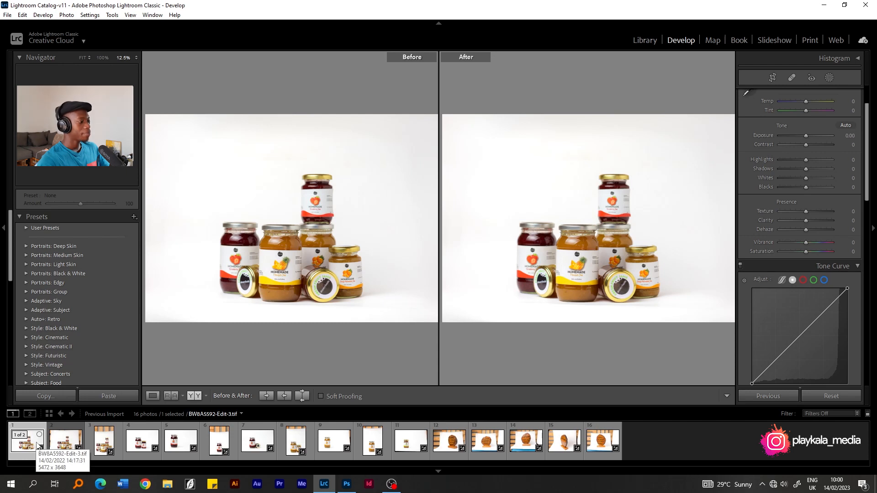
Step: Switch to Loupe view to show BW8A5592-Edit-3.tif by itself
click(152, 396)
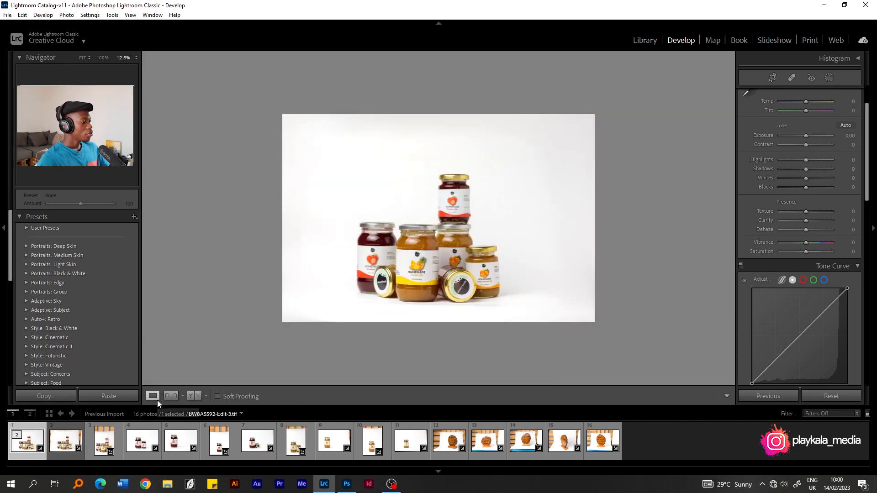
Step: Step past the third photo to BW8A5627.JPG and review its Basic panel settings
click(103, 441)
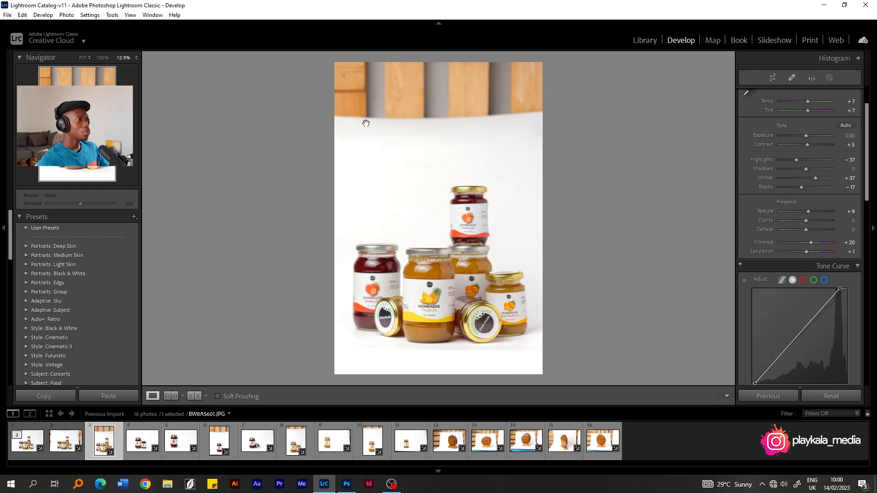
mouse_move(438, 99)
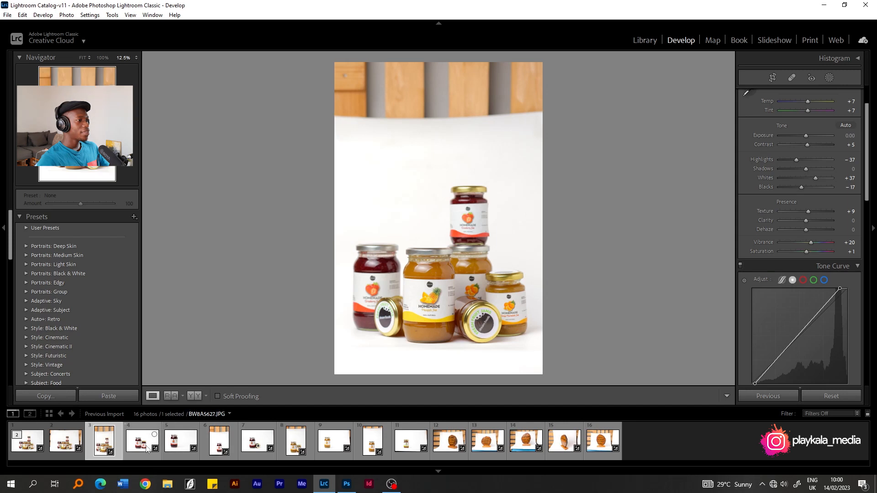
click(142, 442)
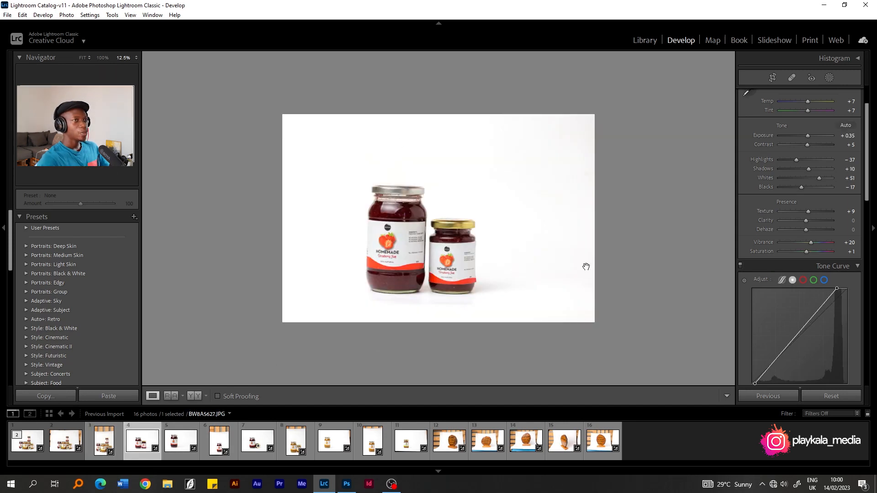
click(772, 77)
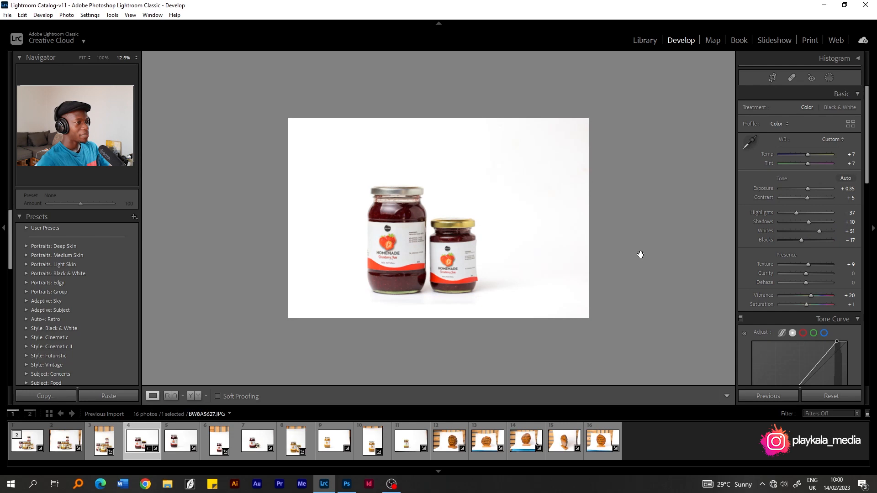
mouse_move(543, 249)
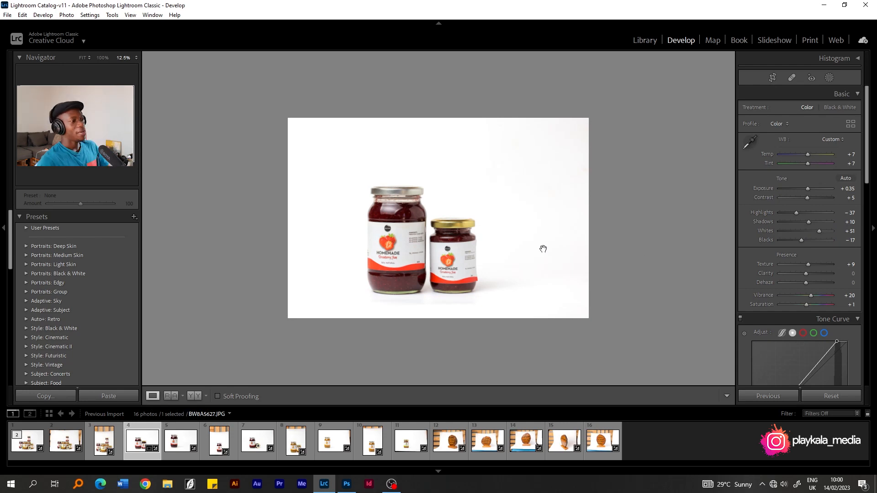
mouse_move(485, 240)
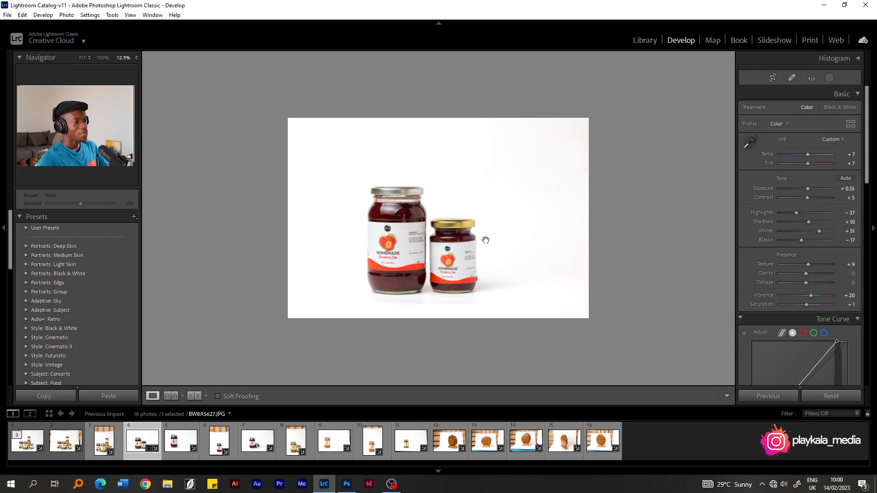
mouse_move(489, 242)
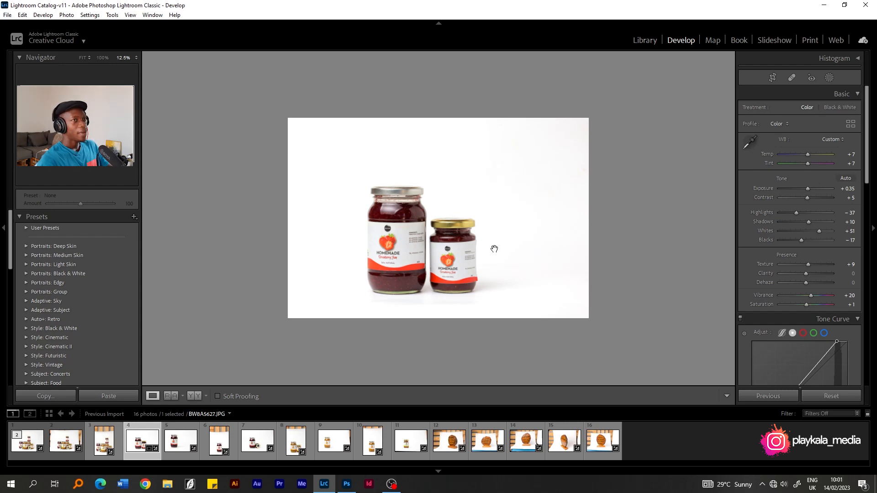
mouse_move(650, 173)
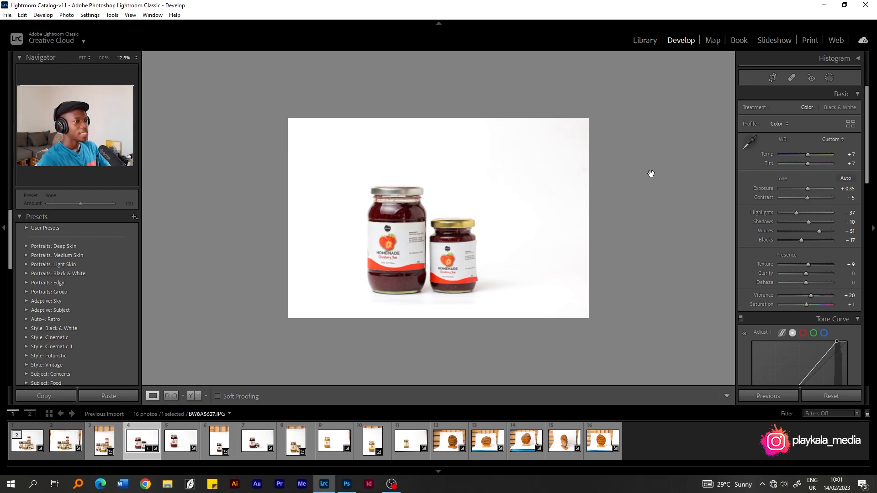
mouse_move(643, 202)
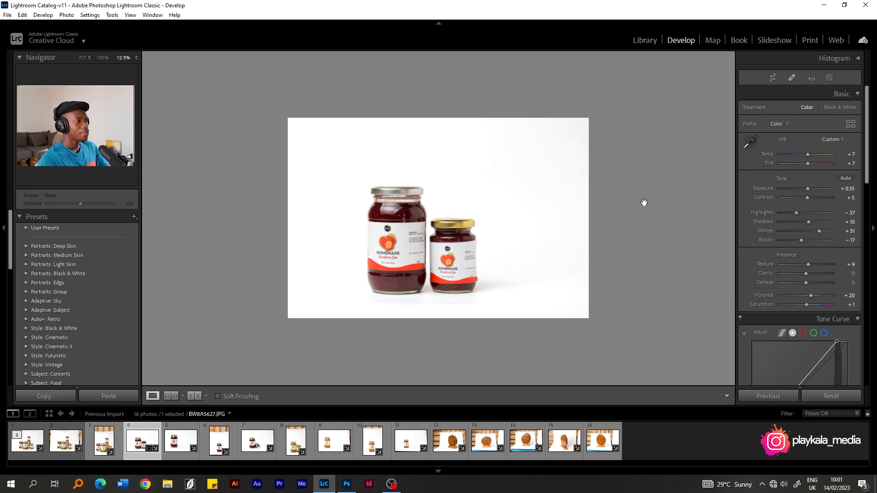
mouse_move(638, 222)
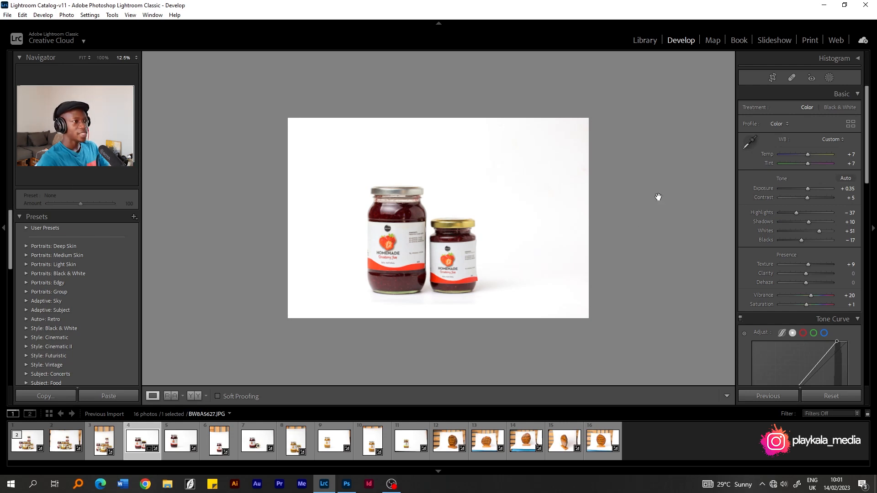
Step: Slightly rotate the two-jar photo and single-jar BW8A5630.JPG so the jars stand level
click(772, 78)
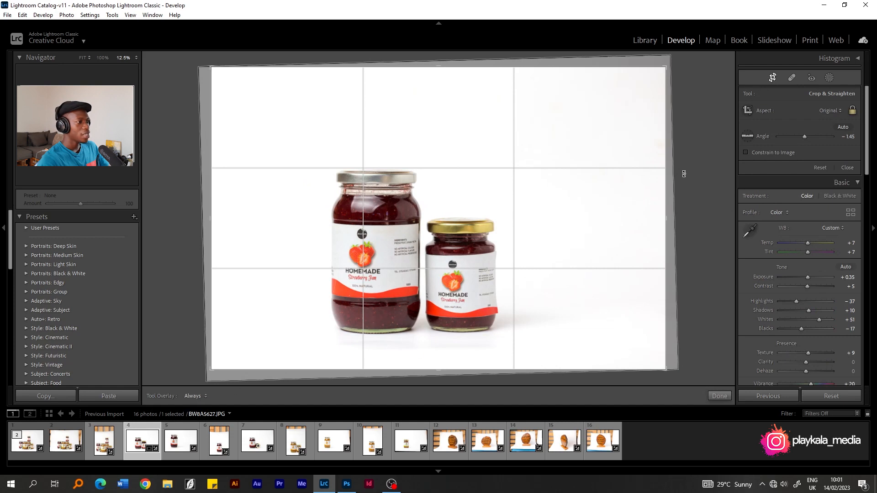
drag(805, 136, 800, 136)
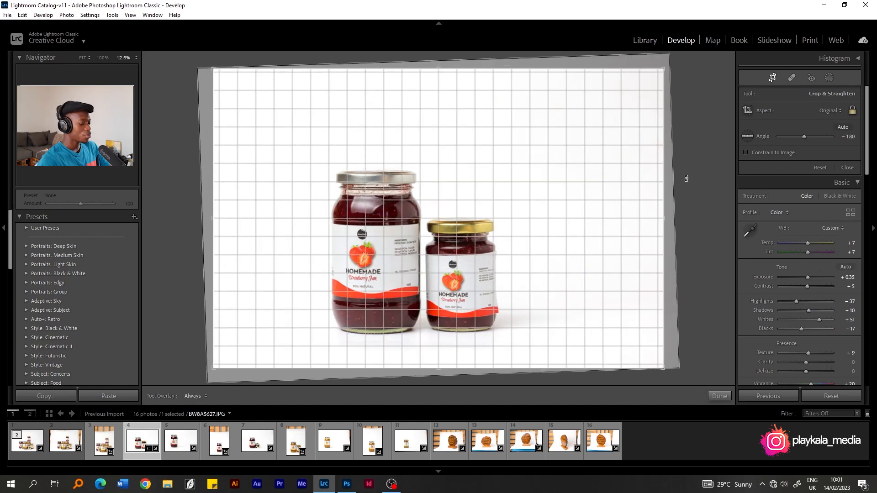
click(719, 396)
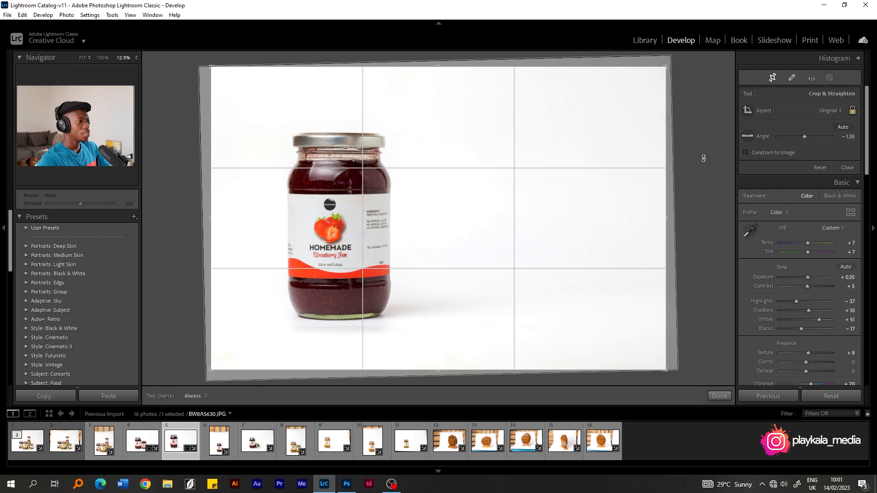
click(718, 396)
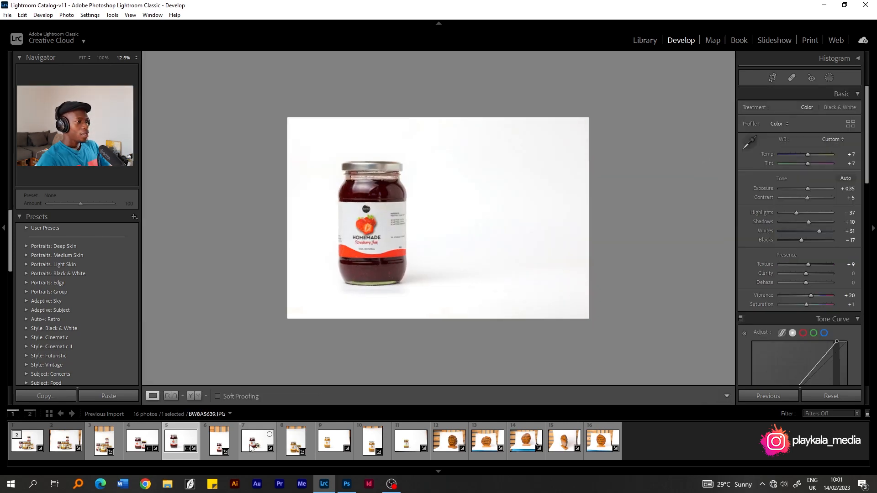
Step: Compare Before/After for jar-and-lid BW8A5639.JPG, then return to Loupe and select BW8A5651.JPG
click(256, 441)
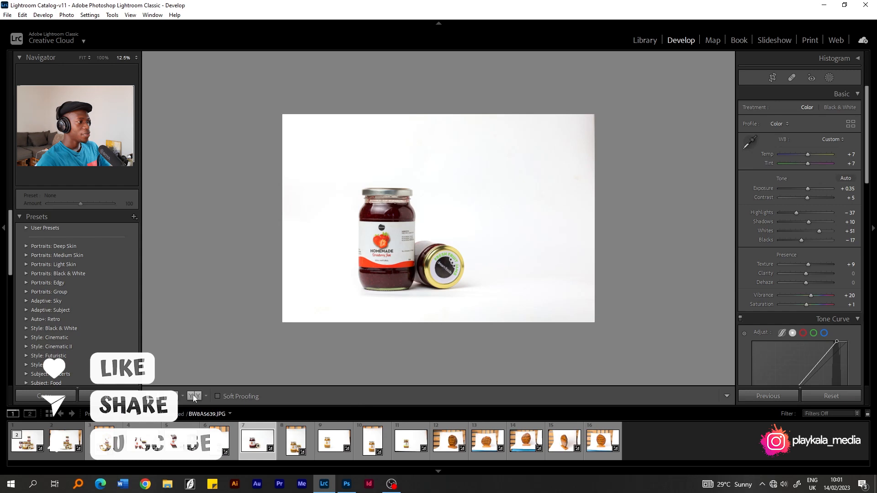
click(192, 396)
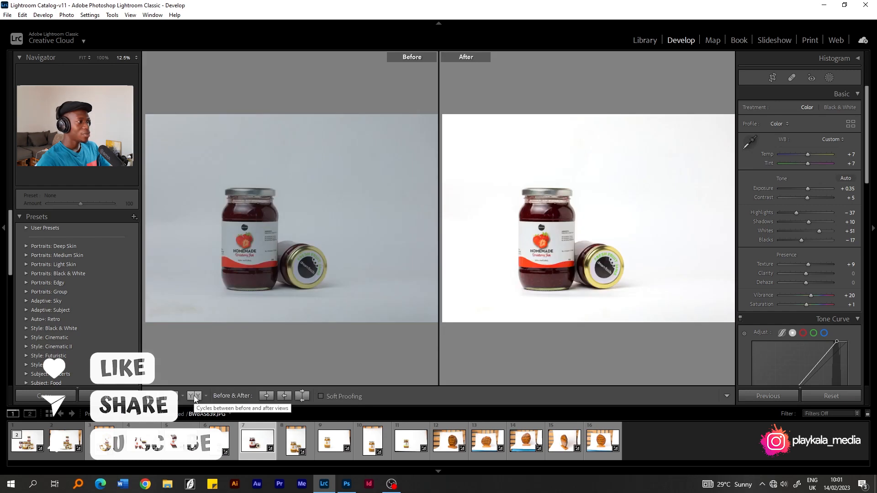
click(195, 397)
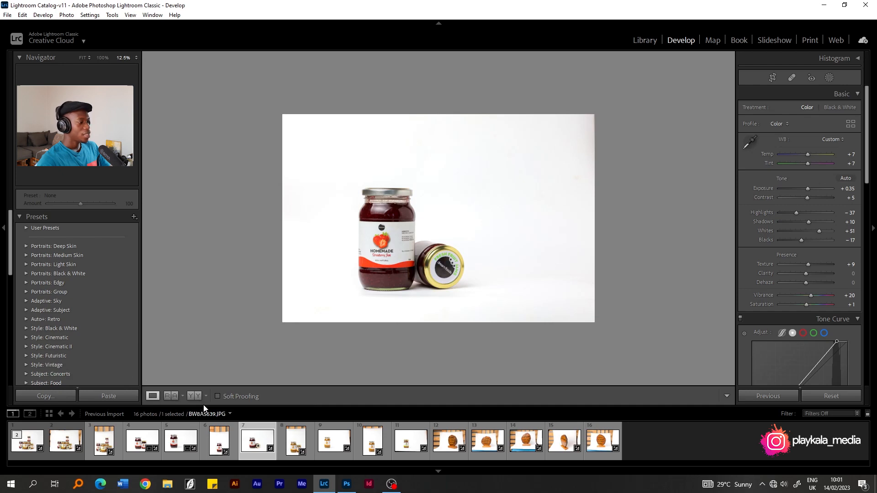
mouse_move(197, 396)
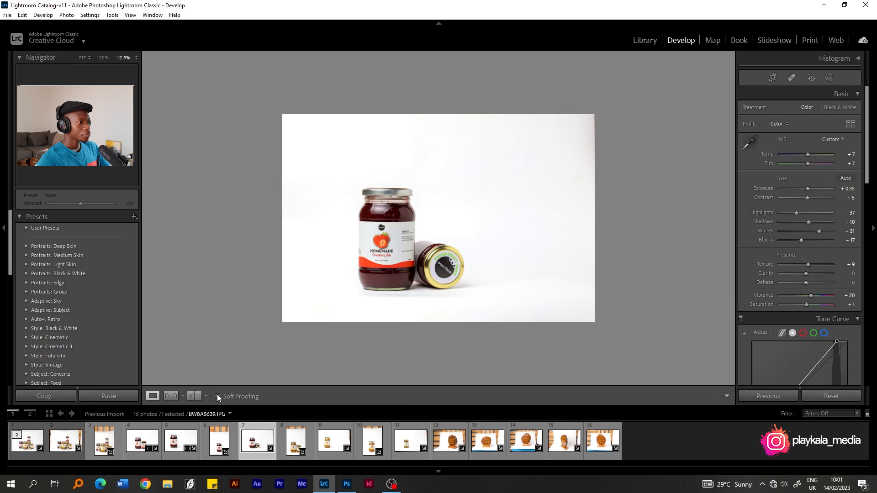
click(218, 396)
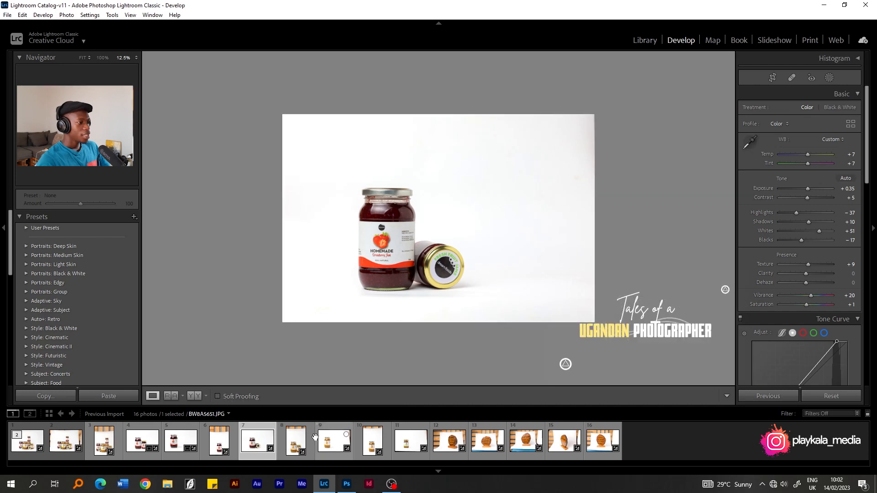
Step: Crop the single lime jar photo BW8A5666.JPG and lower its exposure
click(296, 440)
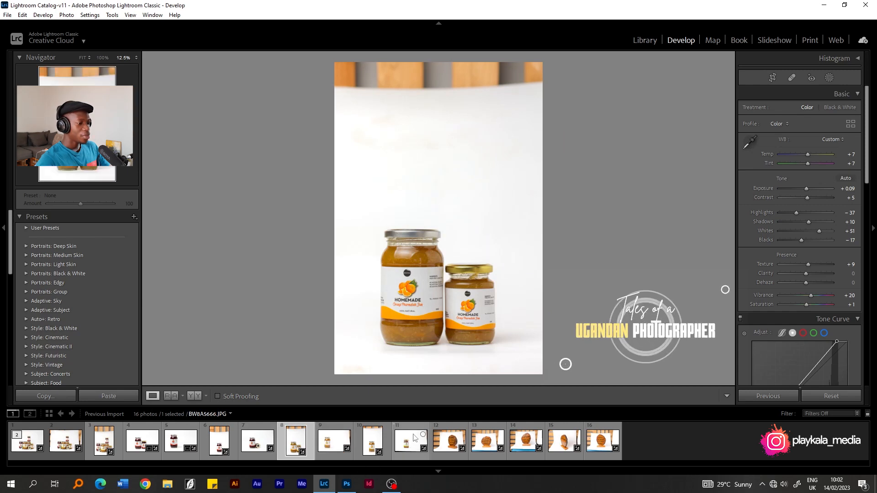
click(410, 441)
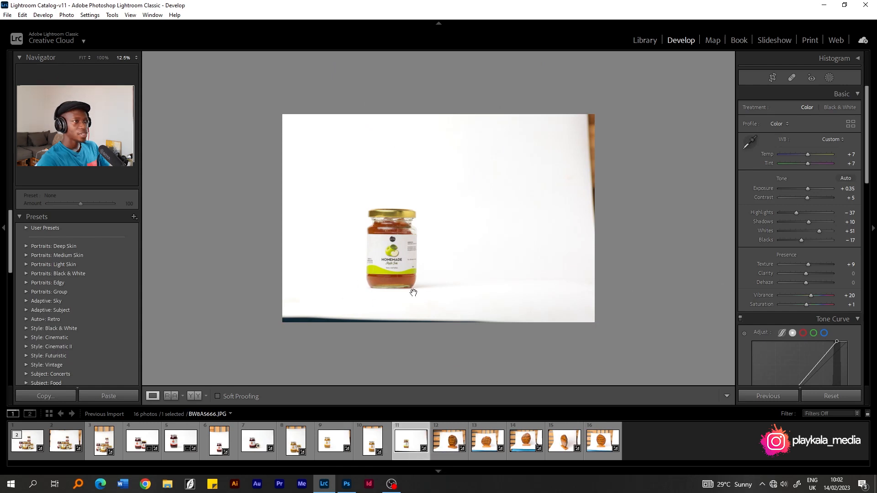
click(772, 77)
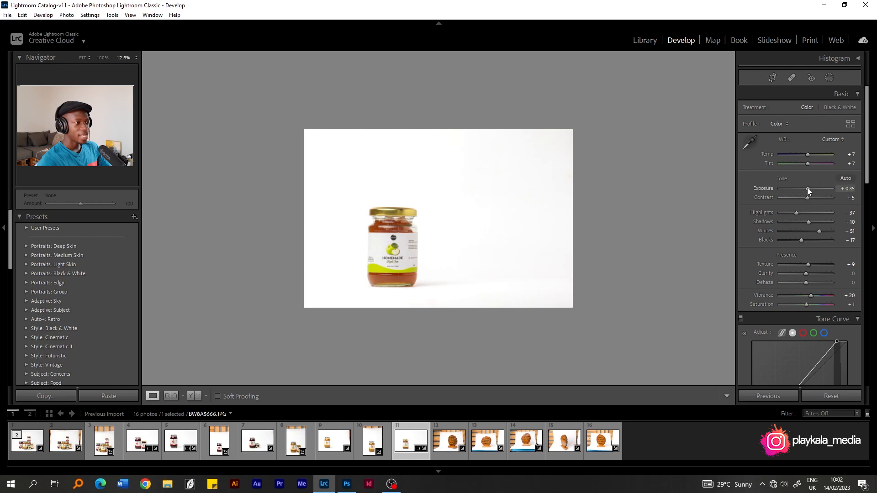
drag(815, 189, 808, 189)
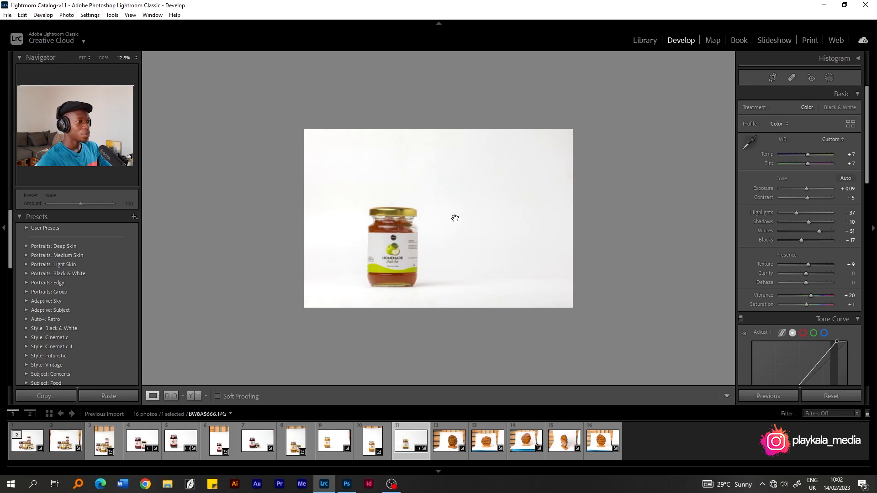
mouse_move(469, 249)
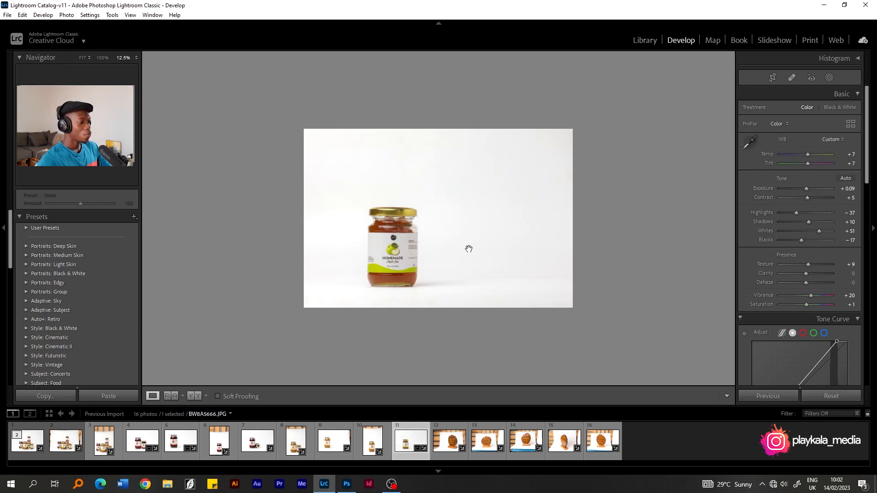
mouse_move(437, 262)
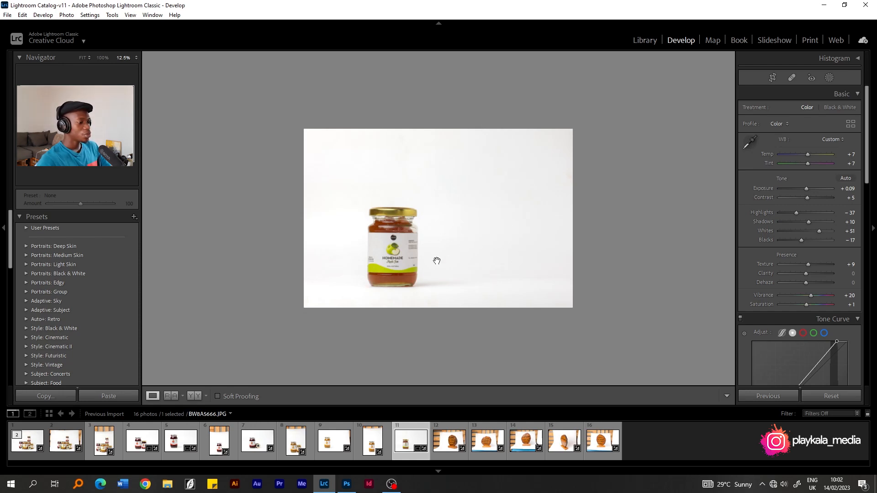
Step: Open Final Group Flier Price Change.jpg from the Dream Foods Fliers folder
click(346, 484)
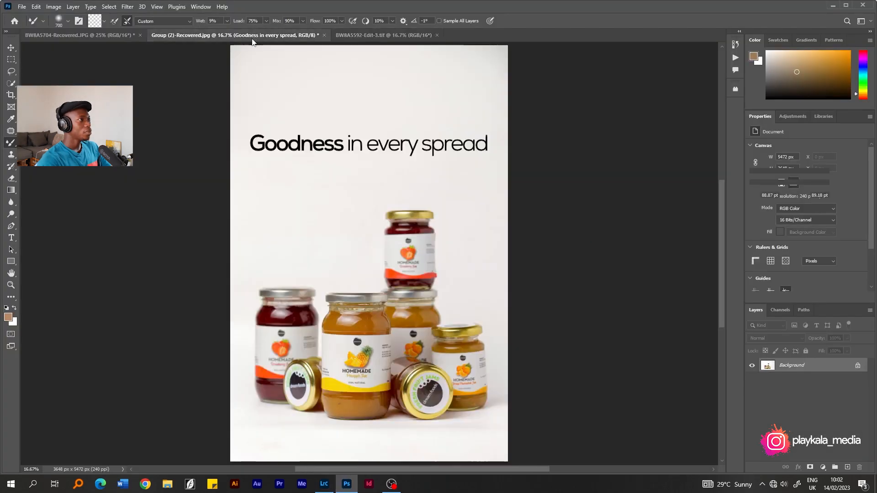
click(167, 483)
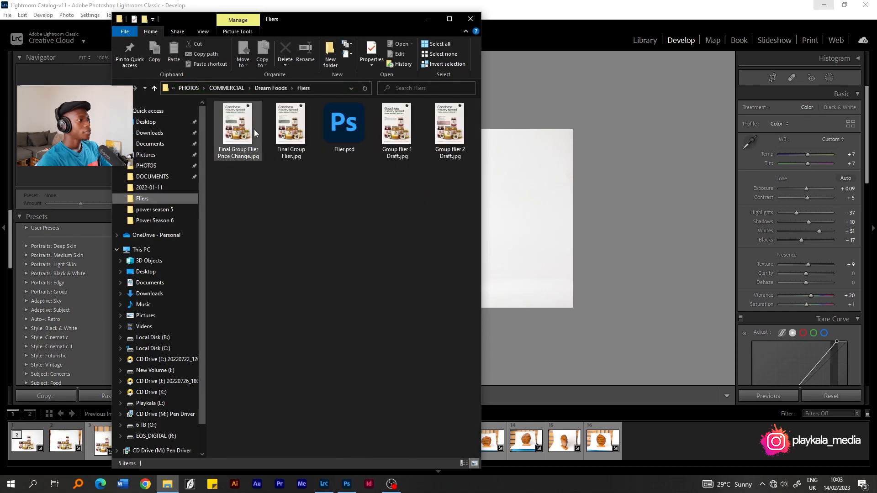
double_click(238, 123)
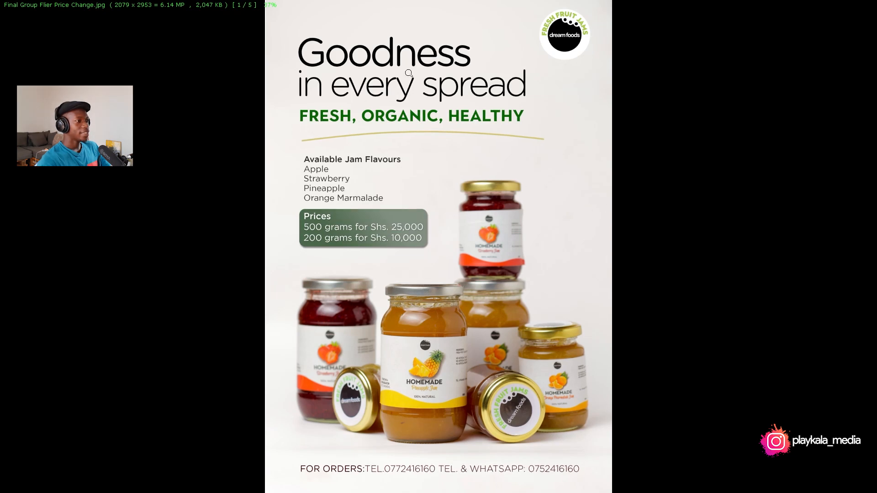
mouse_move(535, 287)
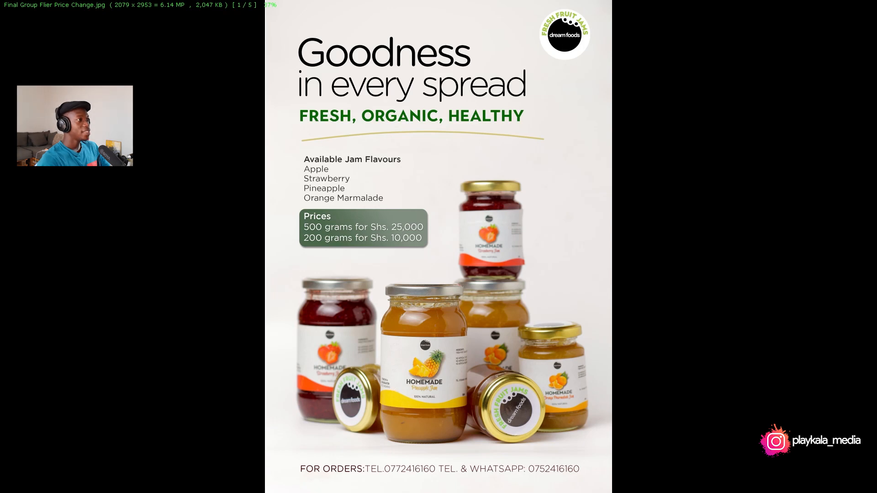
mouse_move(444, 121)
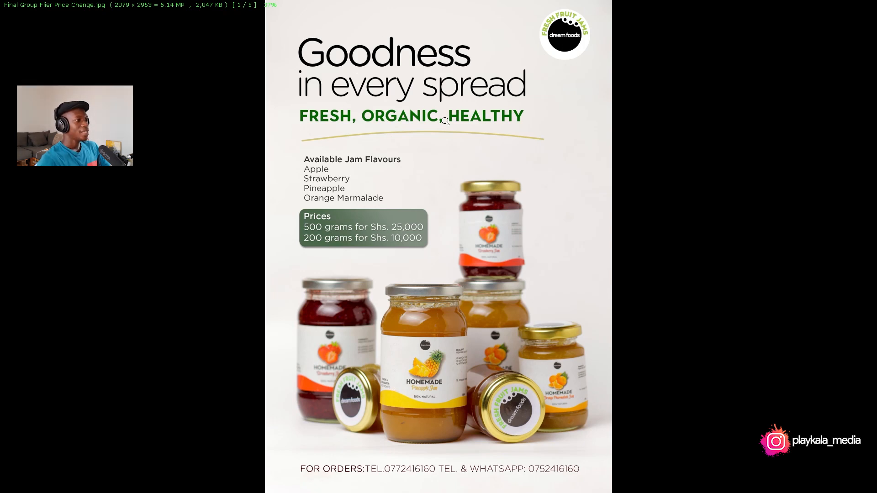
mouse_move(441, 289)
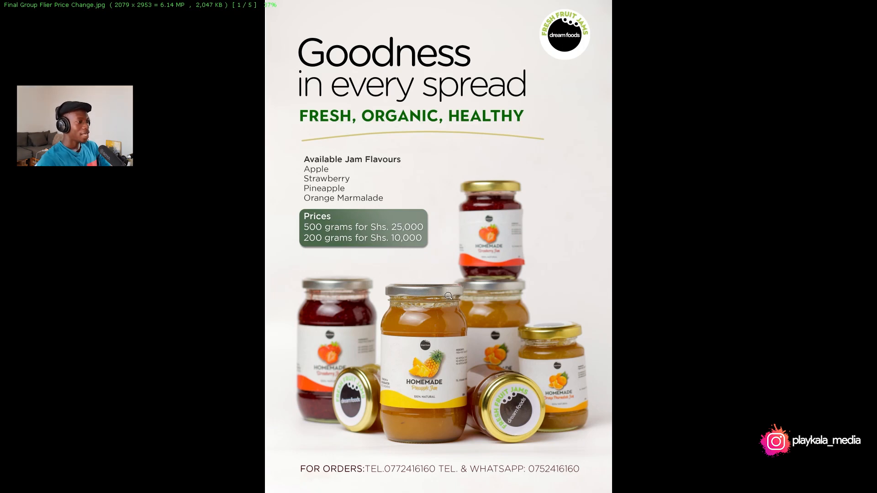
Step: Close the flier viewer and return to BW8A5666.JPG in Lightroom
key(Right)
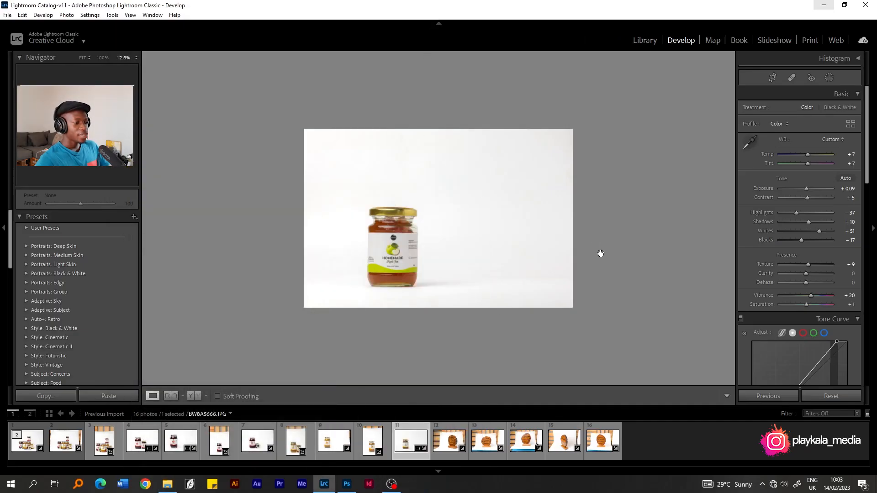
Step: Preview the wooden name plaque photos in the filmstrip
click(486, 441)
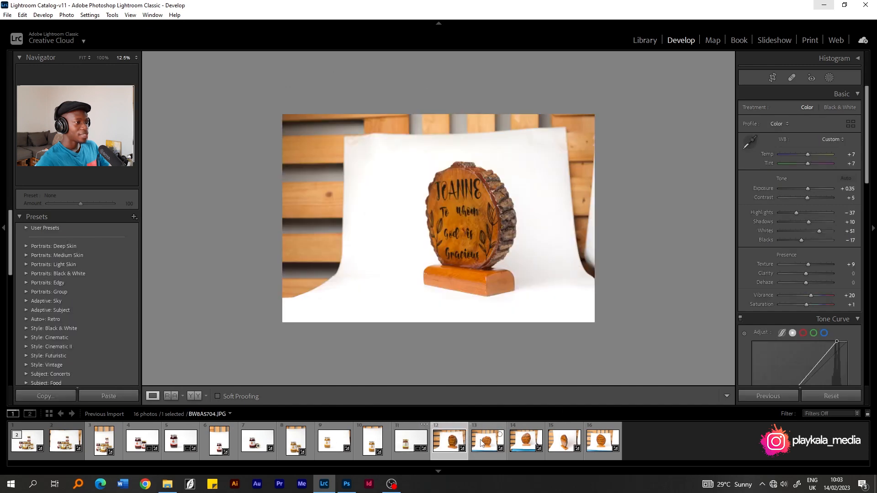
mouse_move(487, 441)
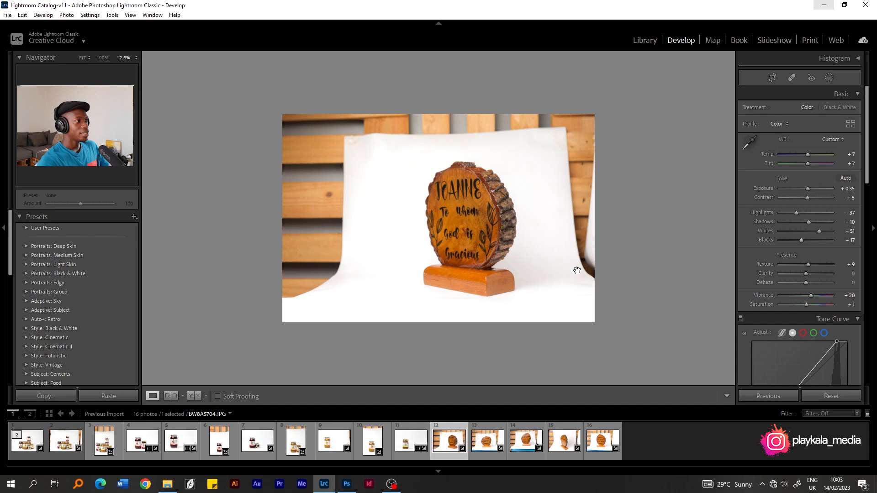
mouse_move(362, 252)
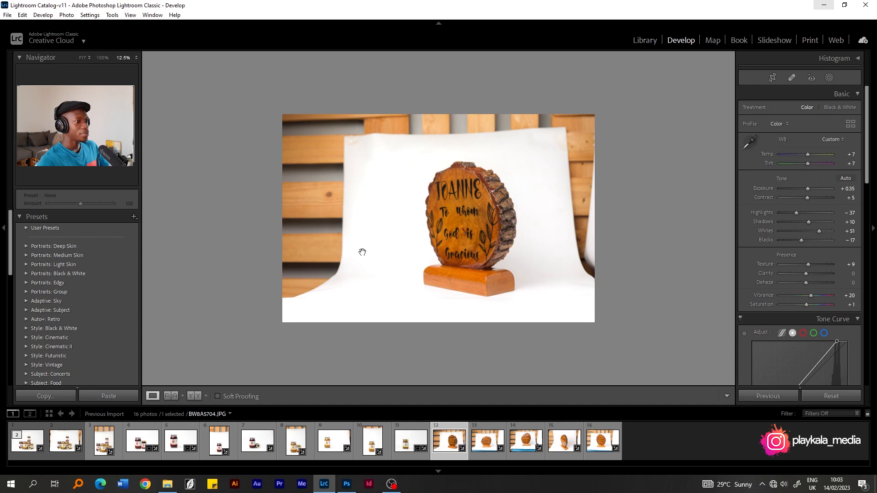
mouse_move(449, 83)
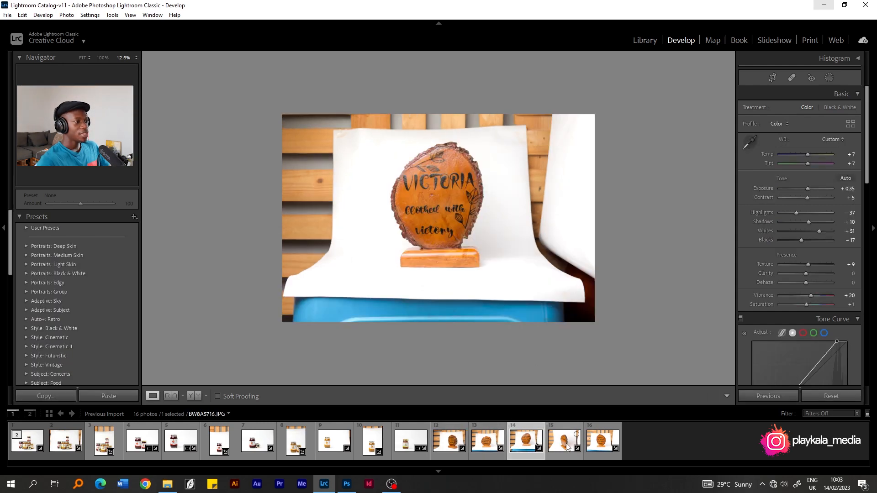
click(564, 440)
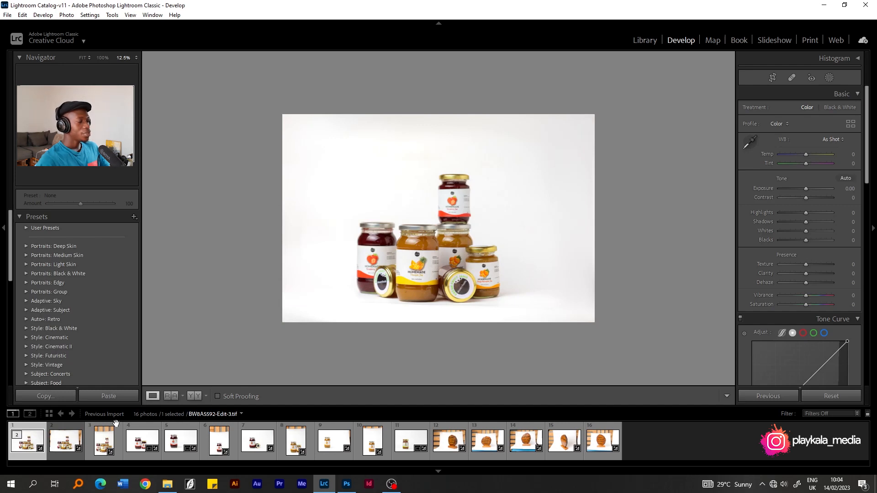
Step: Select all 16 shoot photos in the filmstrip and choose File > Export
click(102, 441)
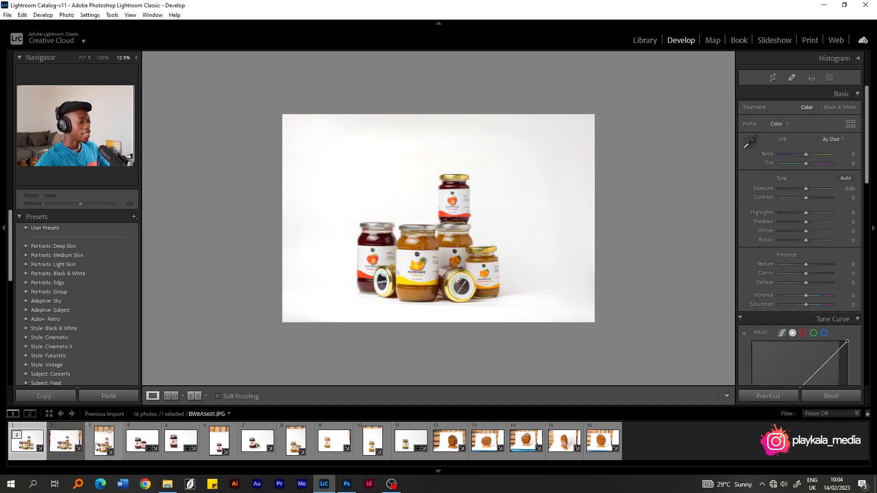
click(64, 440)
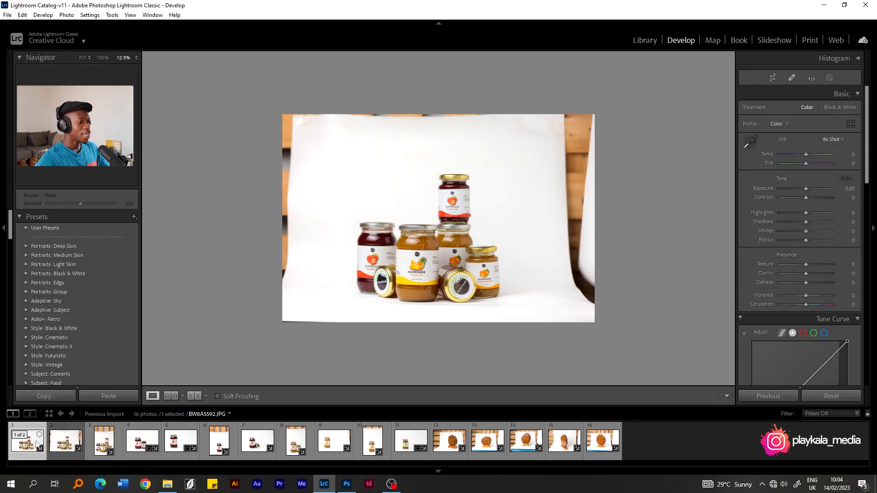
click(65, 441)
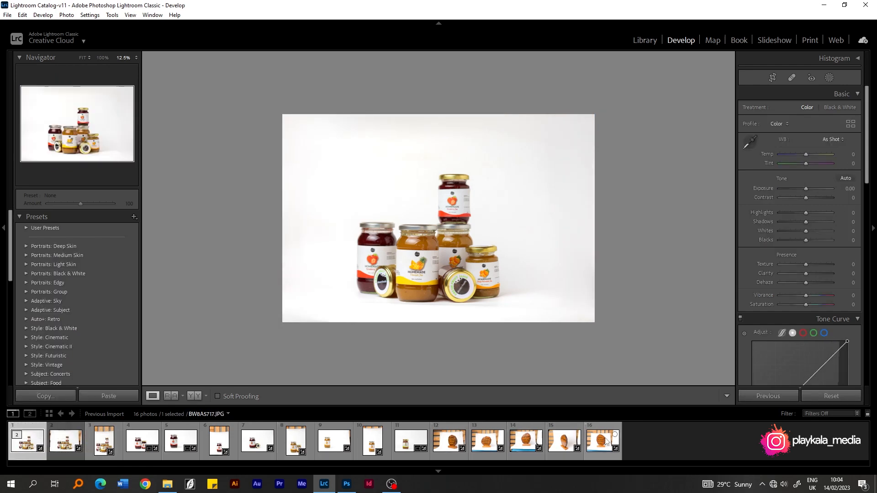
mouse_move(601, 442)
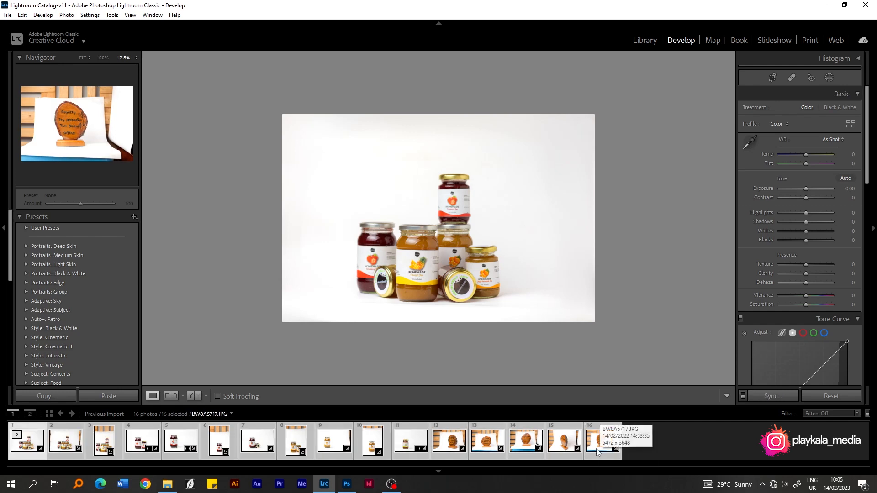
click(7, 15)
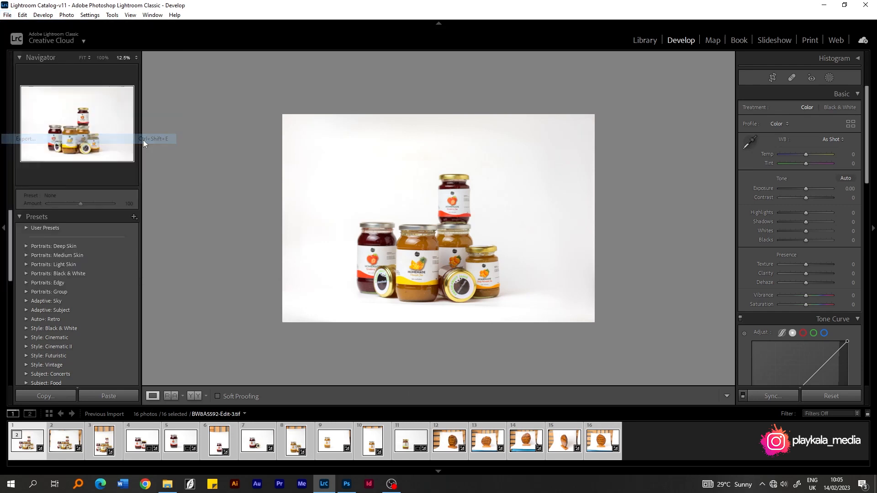
click(26, 139)
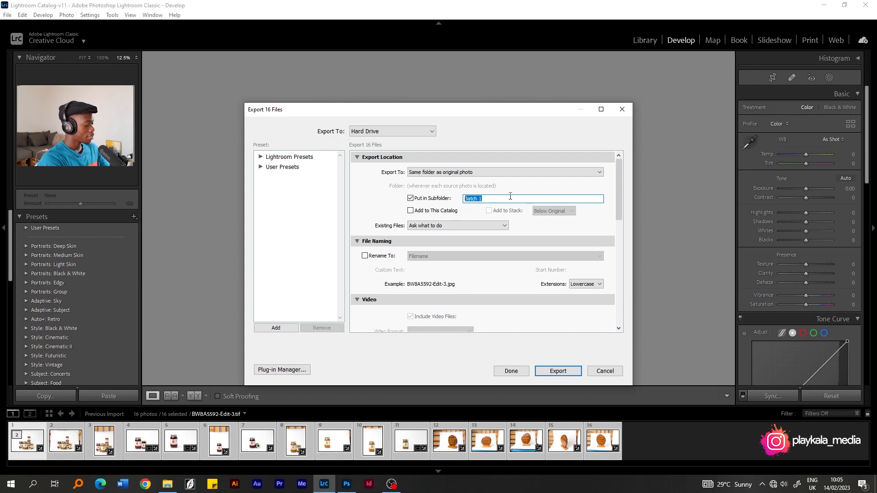
Step: Name the export subfolder 'product photos edited' and launch the 16-photo quality-100 sRGB JPEG export
text(product photos ed)
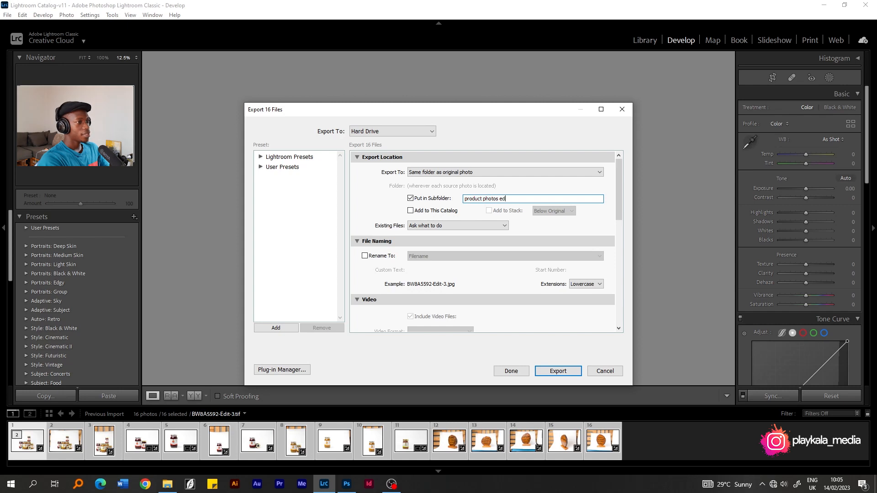
text(itte)
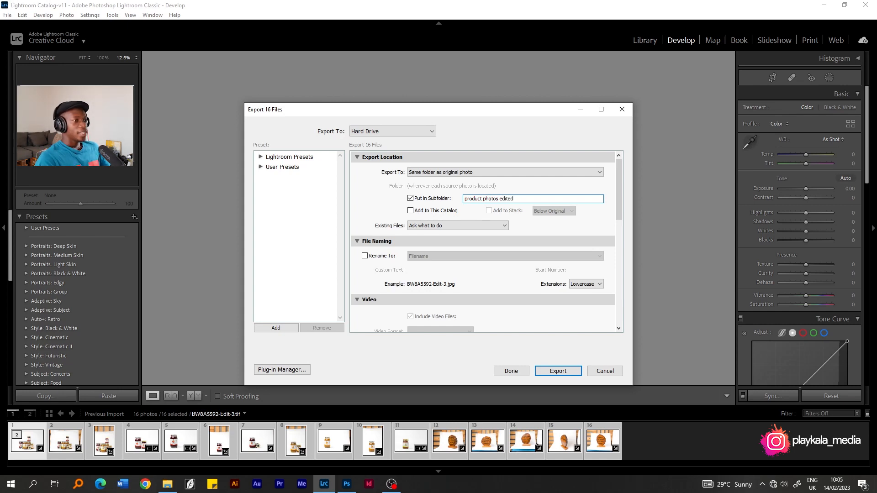
scroll(down, 3)
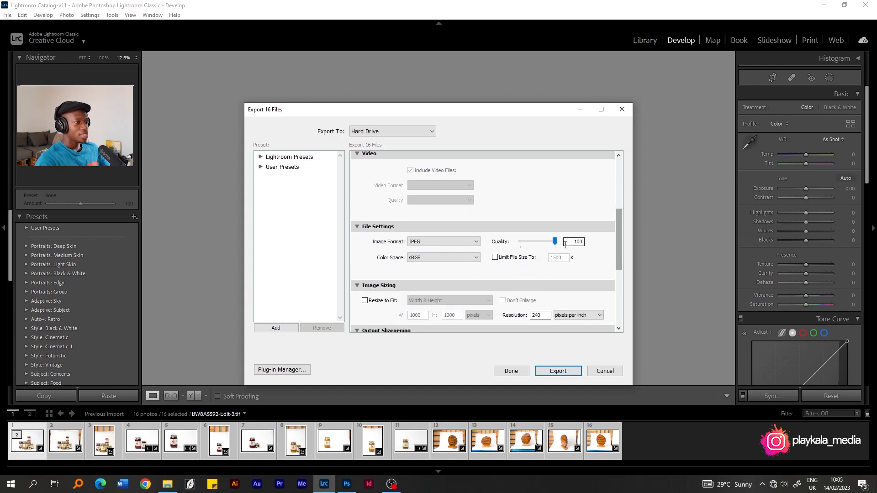
mouse_move(545, 248)
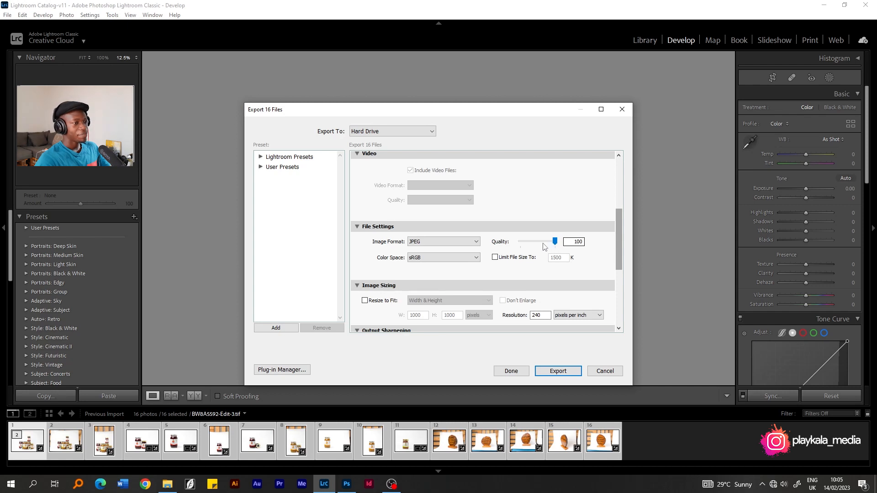
scroll(down, 3)
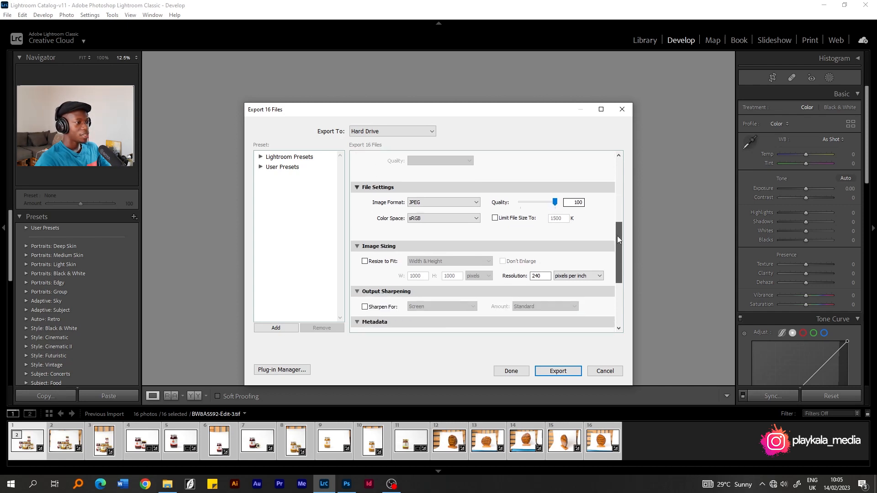
scroll(down, 3)
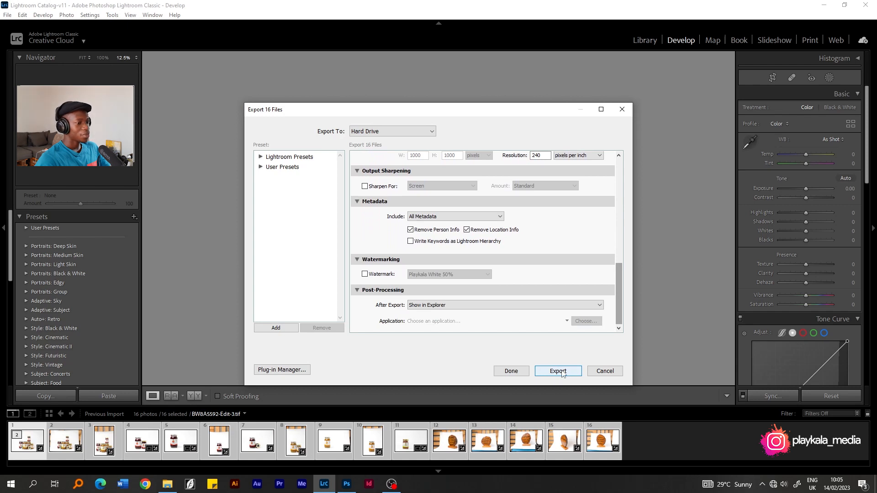
mouse_move(558, 371)
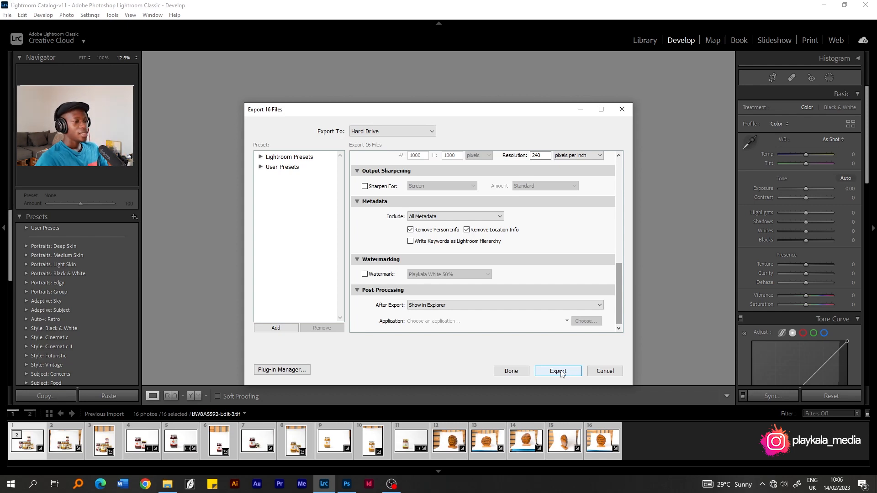
click(557, 371)
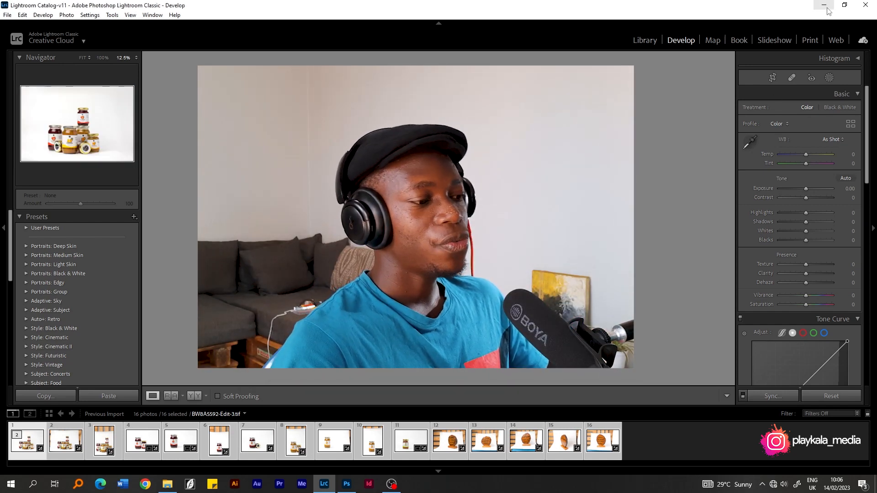
Step: Minimise the Lightroom Classic window to reveal the Windows desktop
click(826, 5)
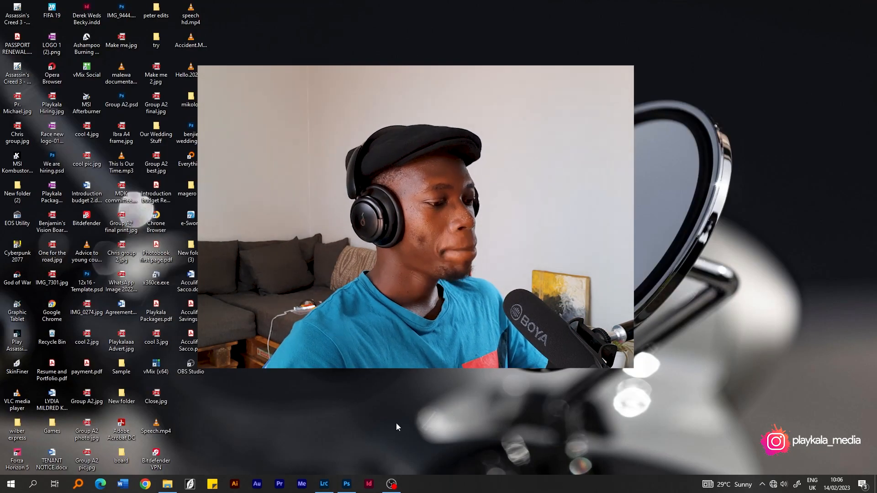